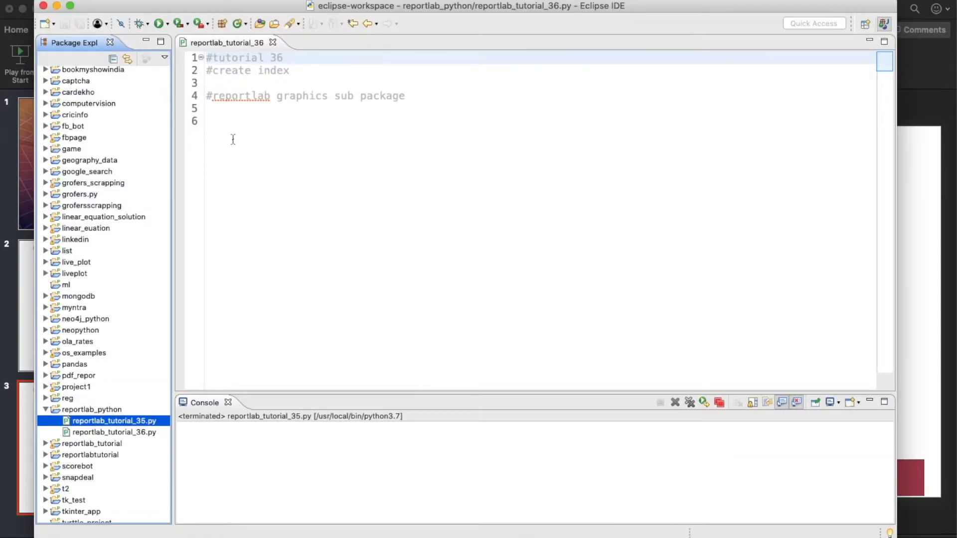
- Add 'from reportlab.graphics import shapes,renderPDF', picking both names from autocomplete
text(from report)
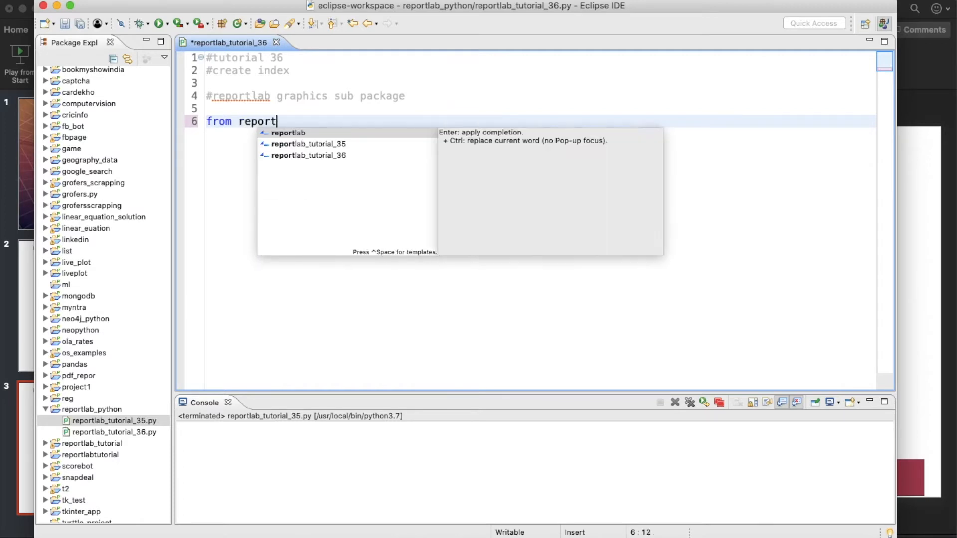
text(lab.graphics import)
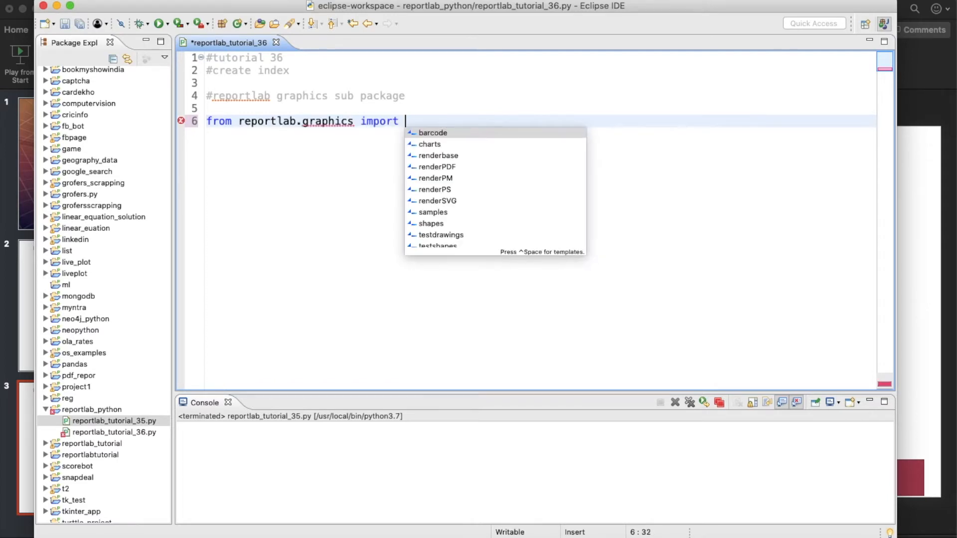
click(431, 223)
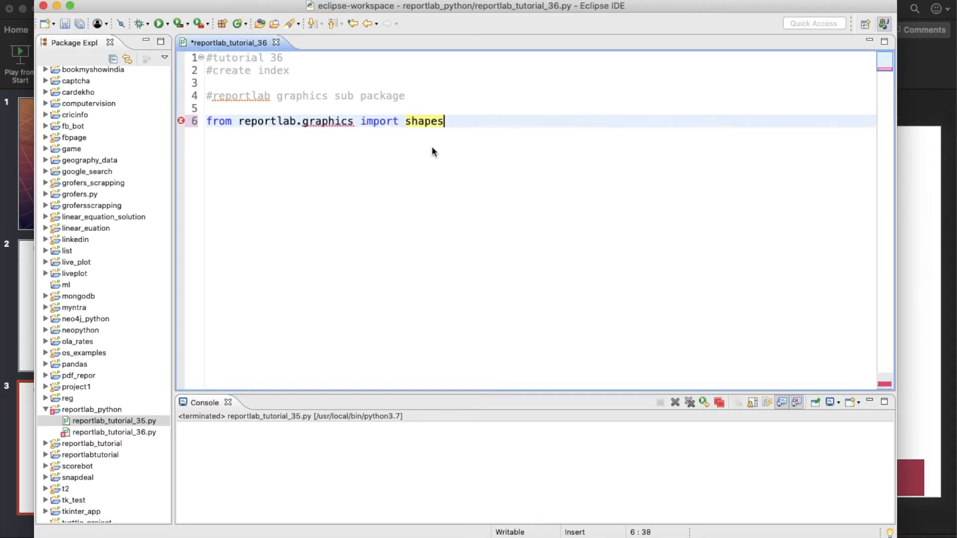
text(,)
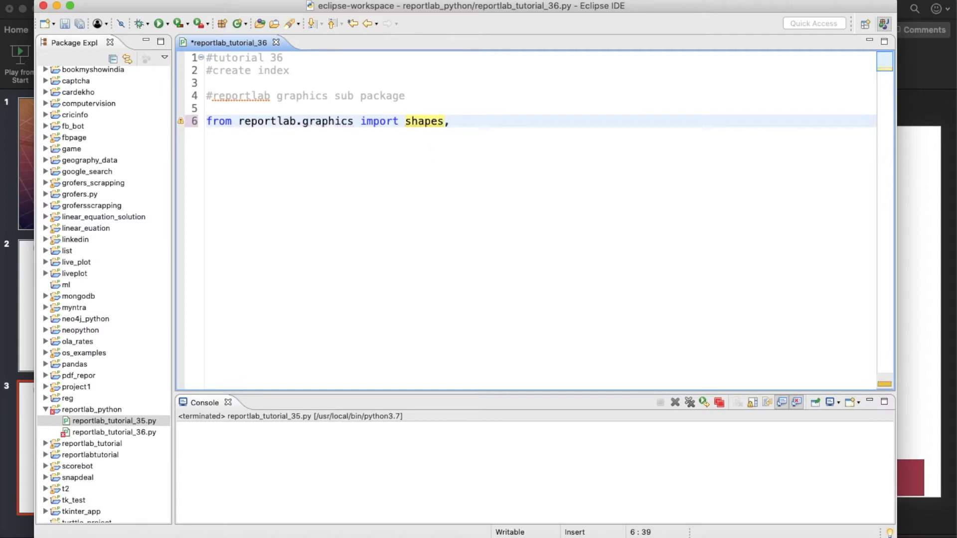
text(D)
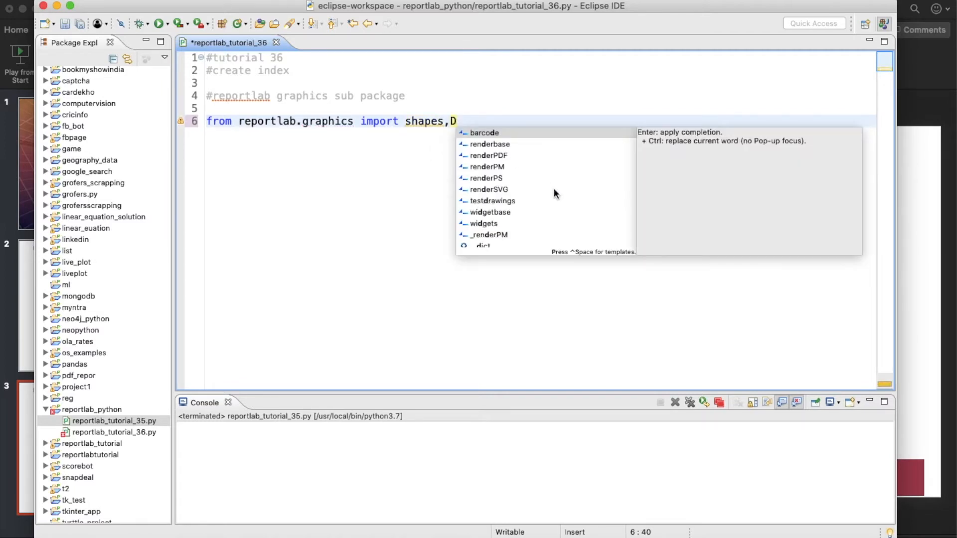
text(r)
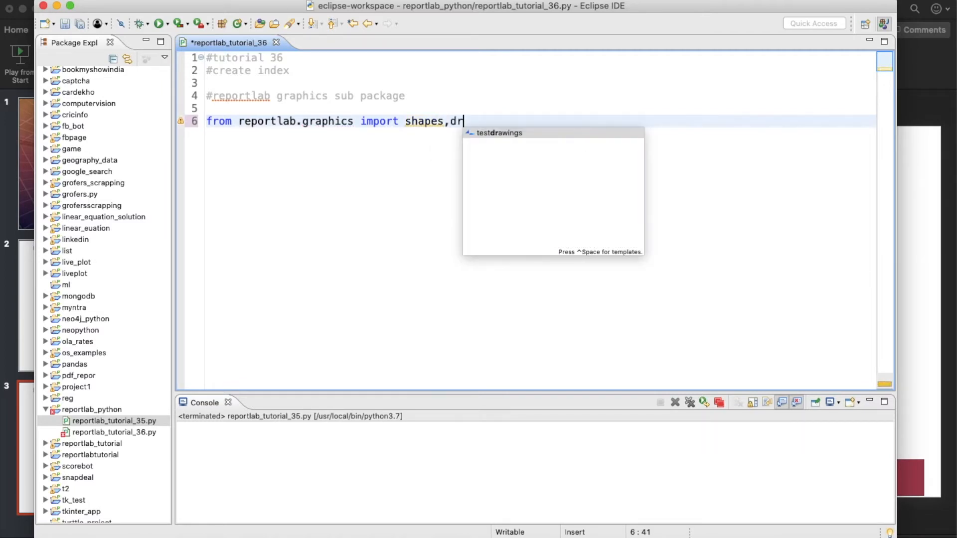
key(BackSpace)
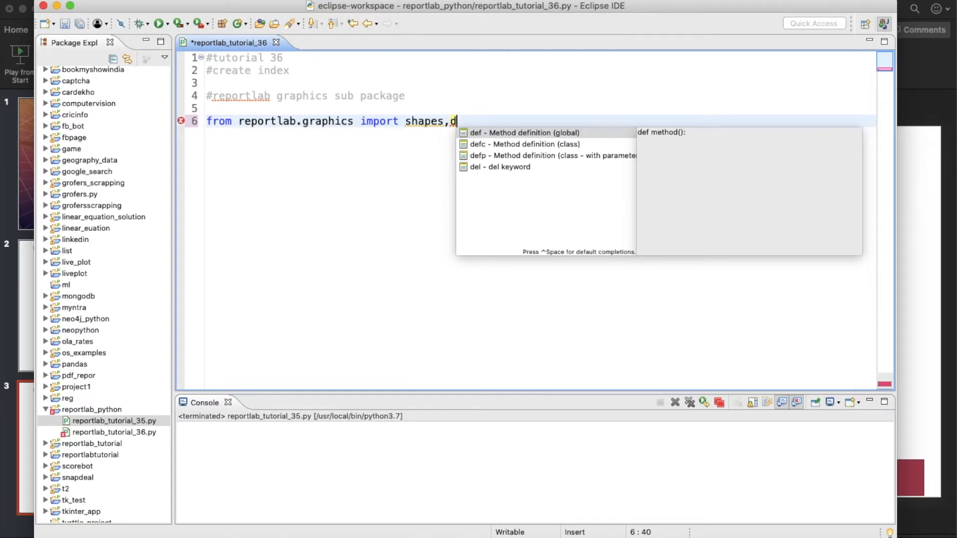
key(BackSpace)
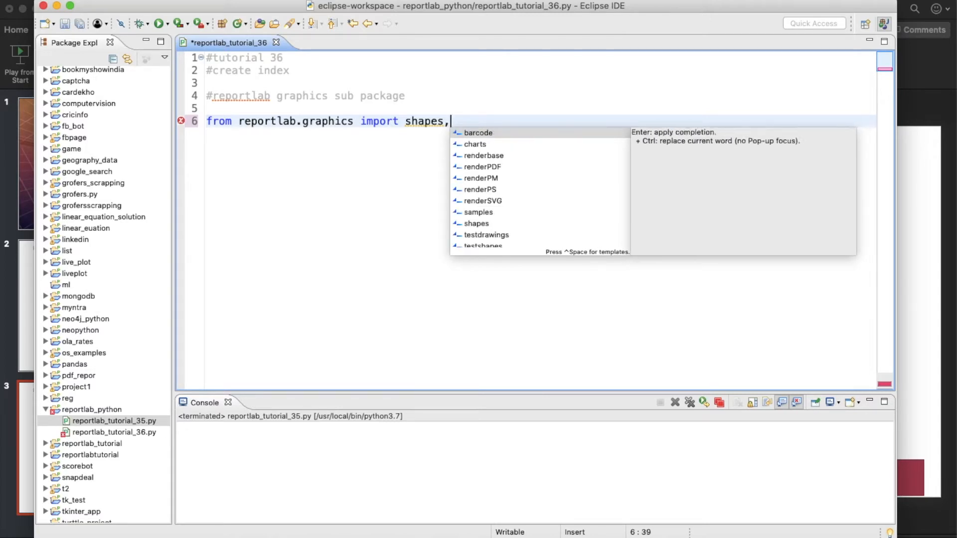
text(re)
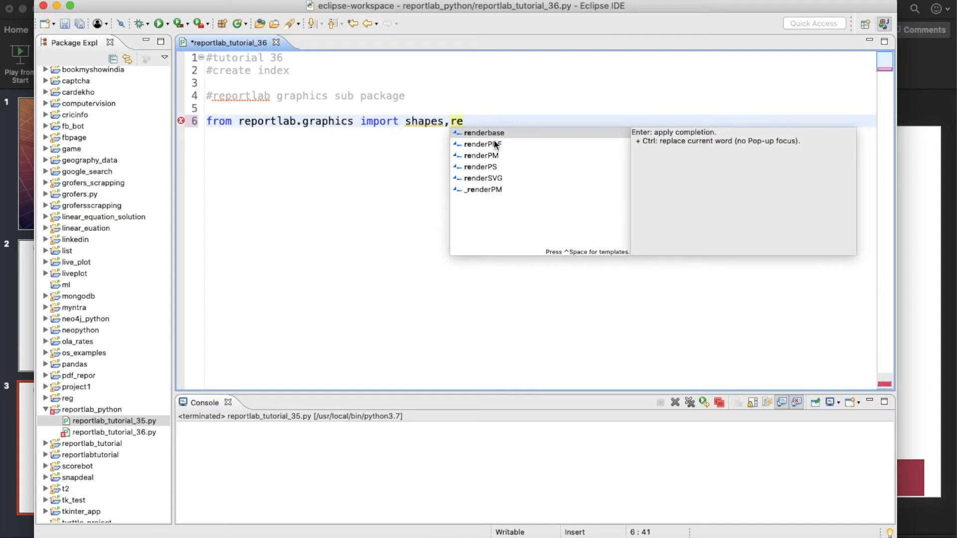
click(483, 144)
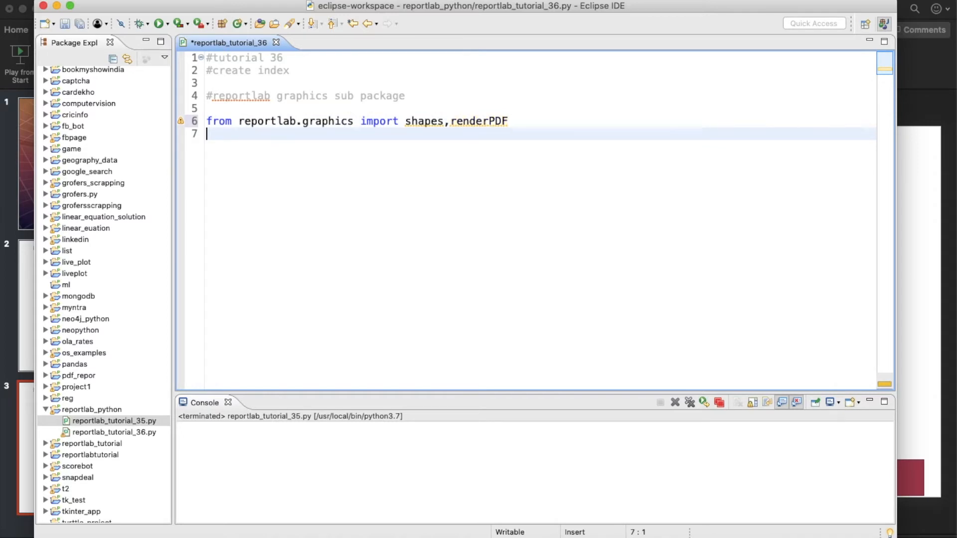
- Create drawing_obj as a shapes.Drawing(500,200)
text(draiw)
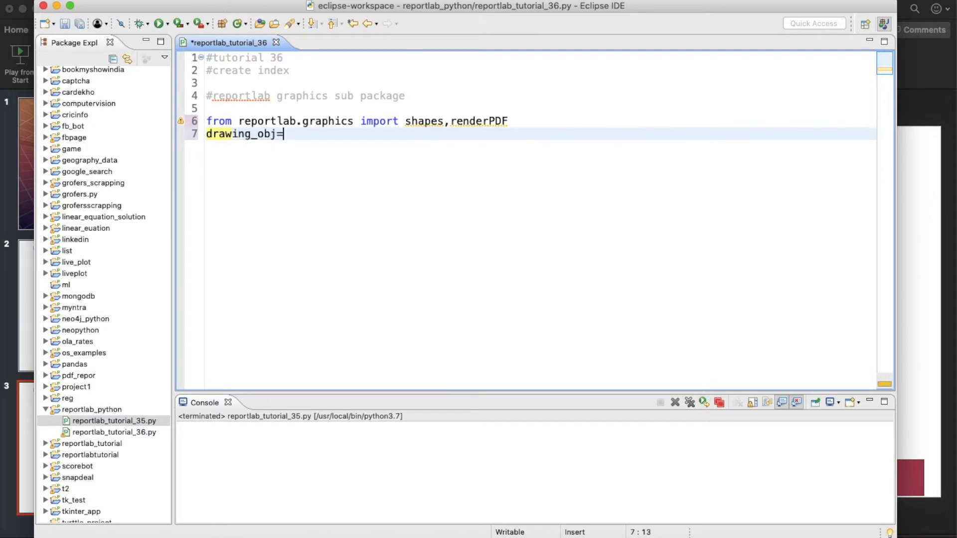
text(shapes.Drawing)
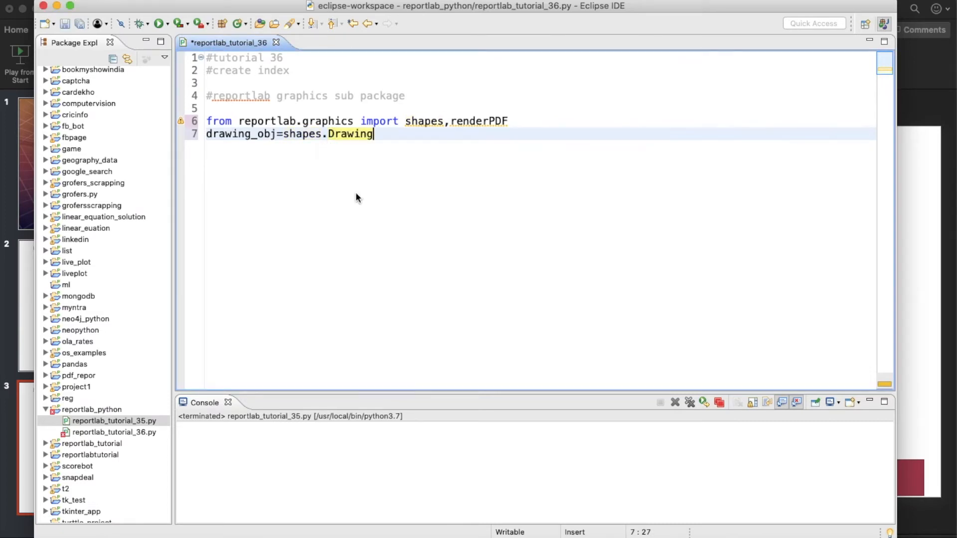
text(())
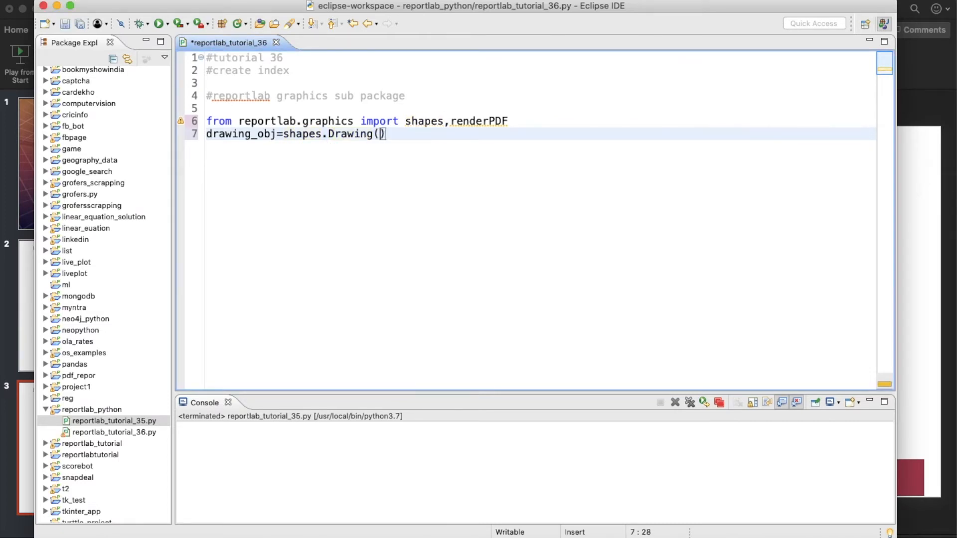
text(500)
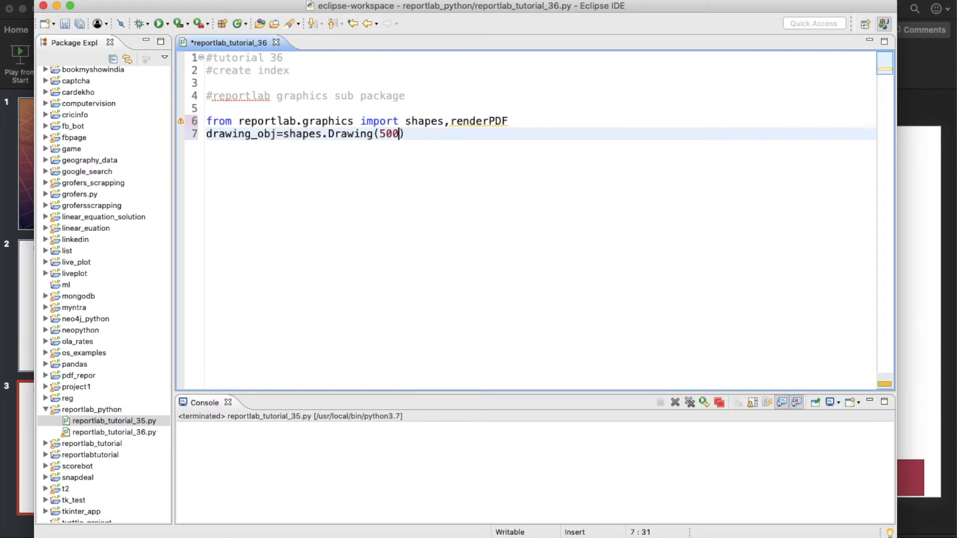
text(,200)
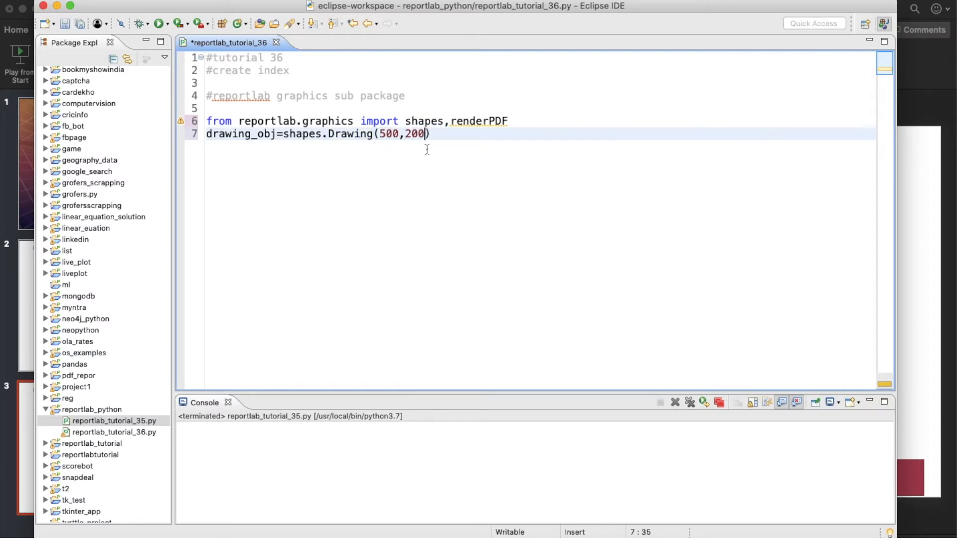
- Start the next line with 'drwaing_obj.' and erase the stray letters after the dot
text(d)
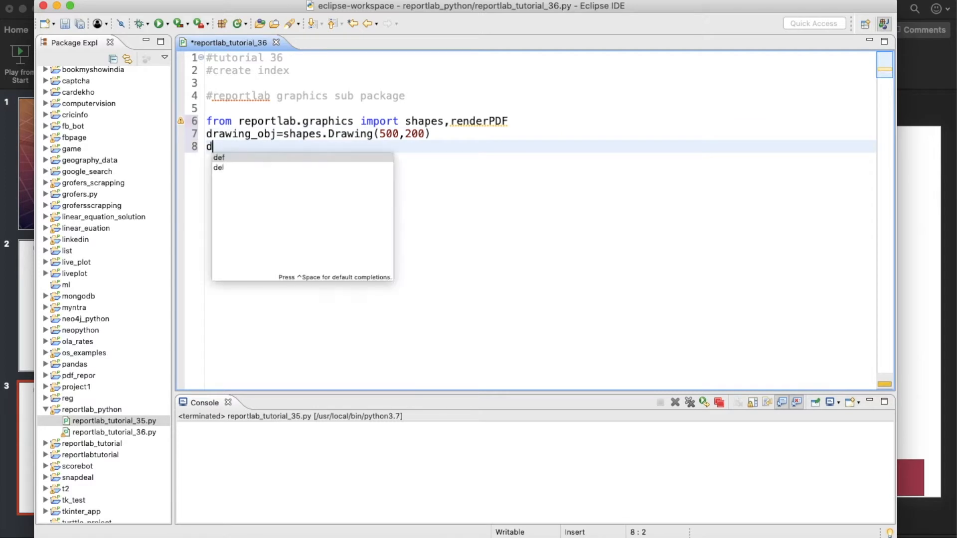
text(rwaing)
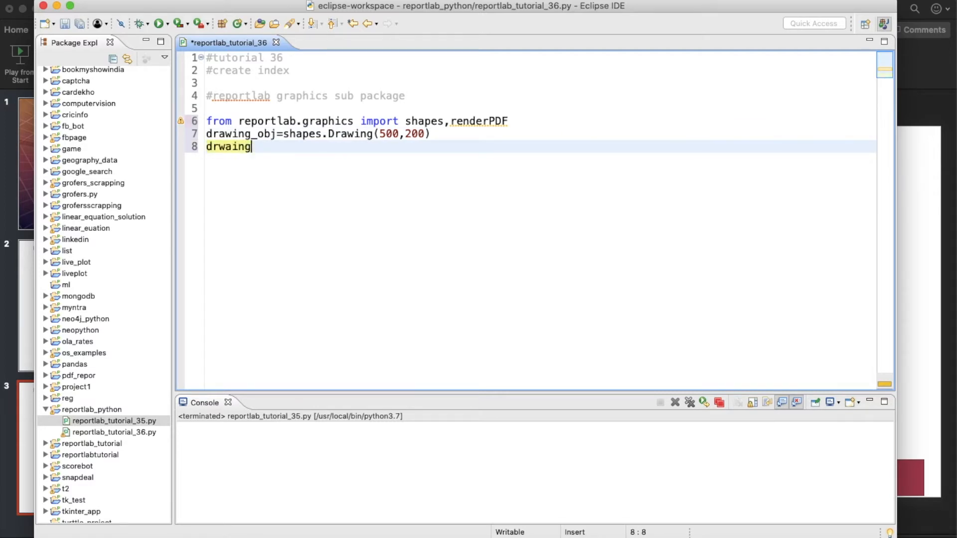
text(_obj)
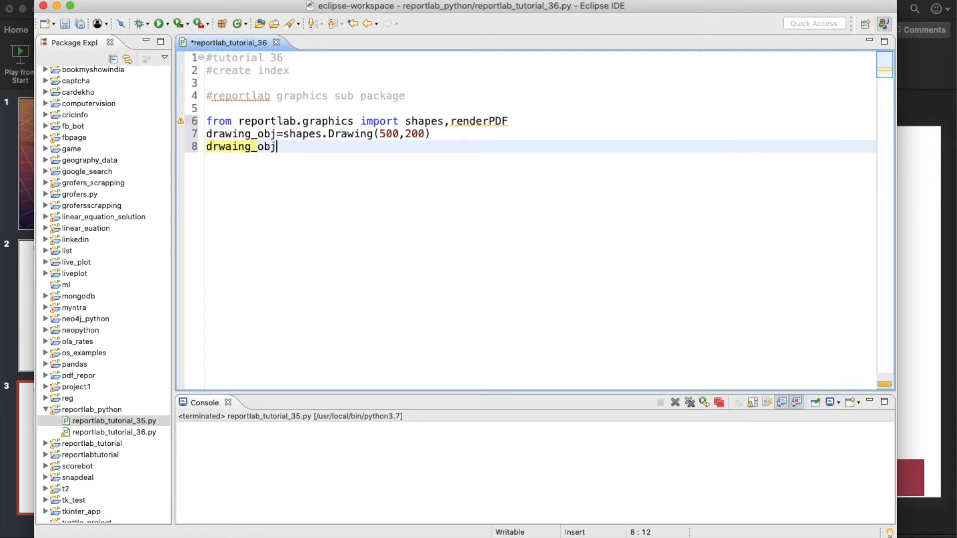
text(.a)
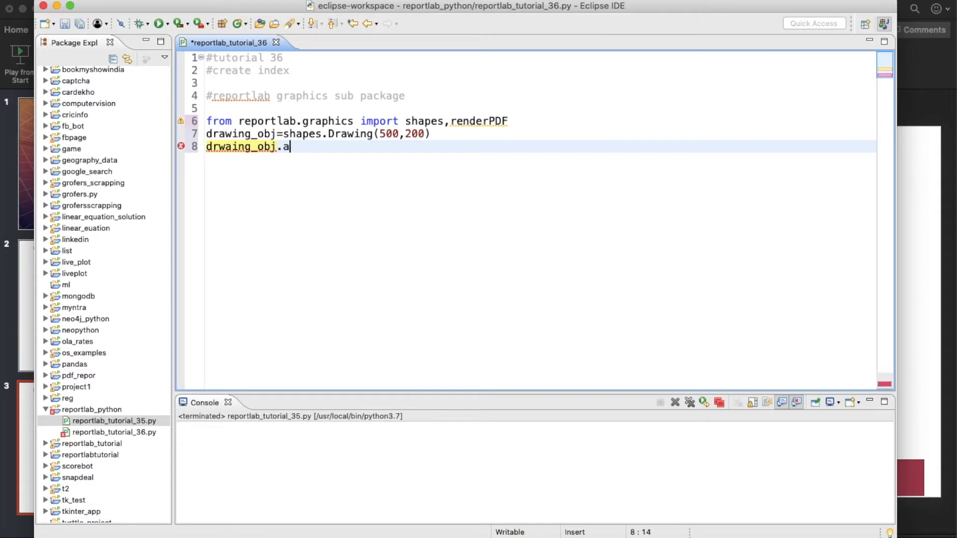
text(dd)
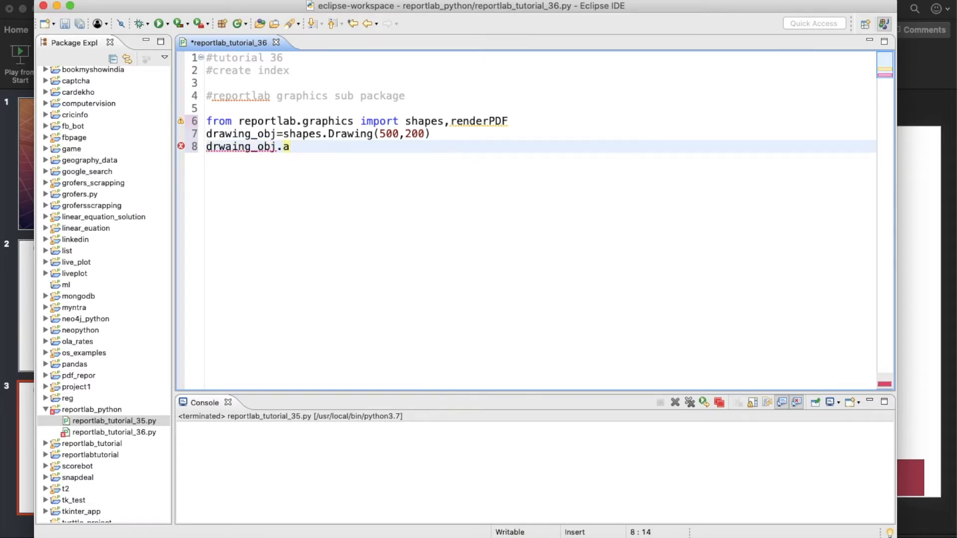
key(Backspace)
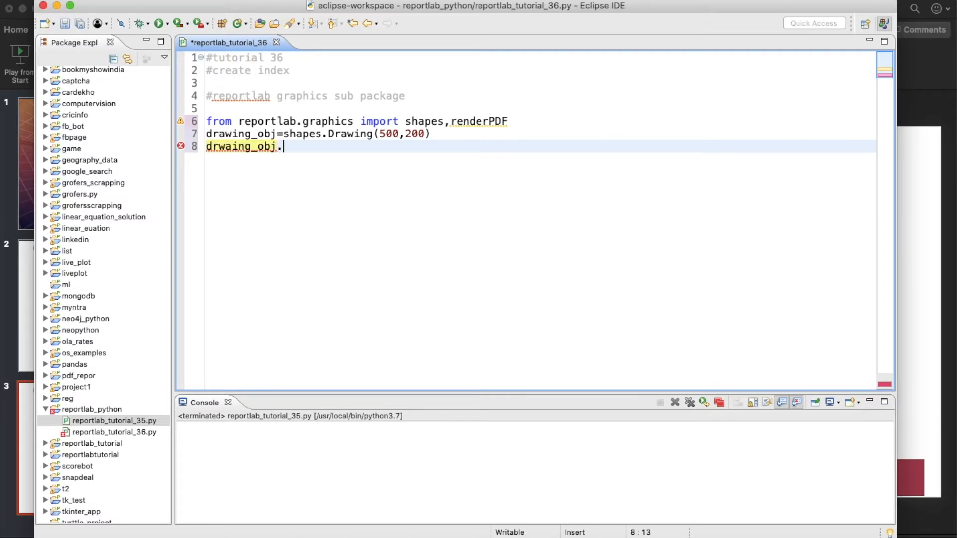
text(a)
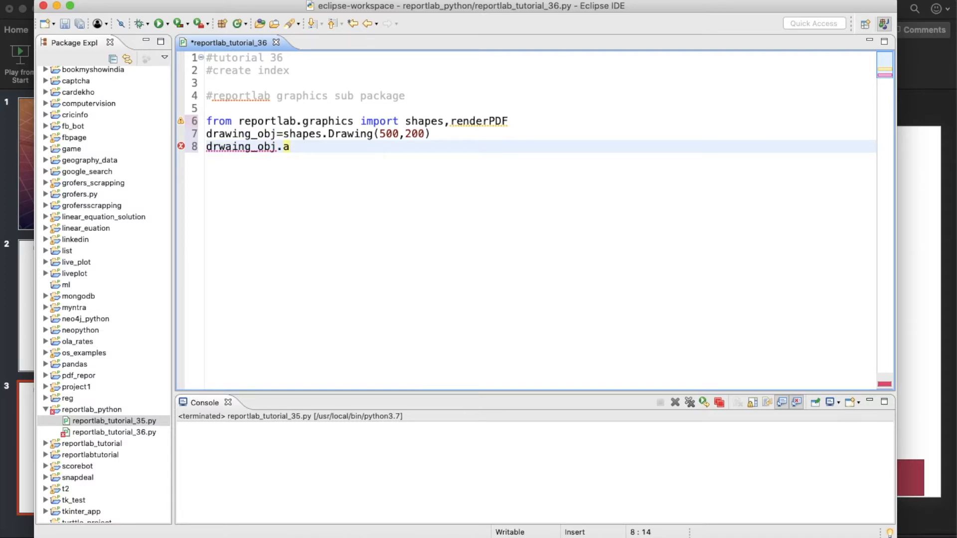
key(BackSpace)
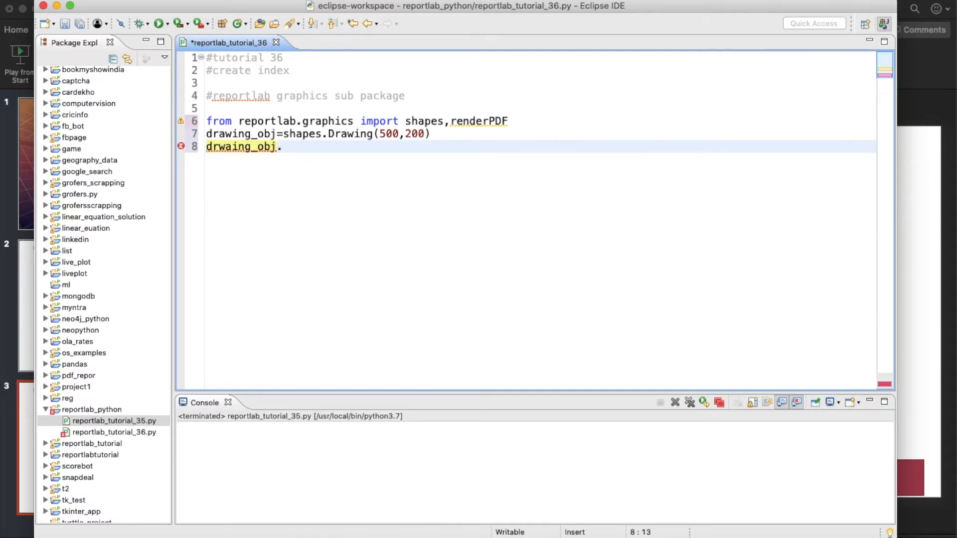
- Type add(shapes.) on line 8 and remove the wrongly inserted Drawing name
text(add)
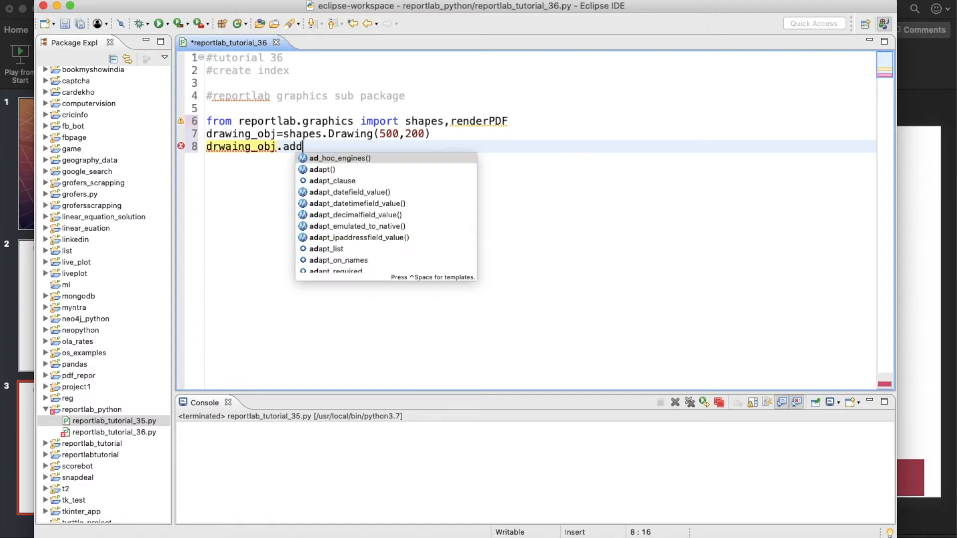
text(())
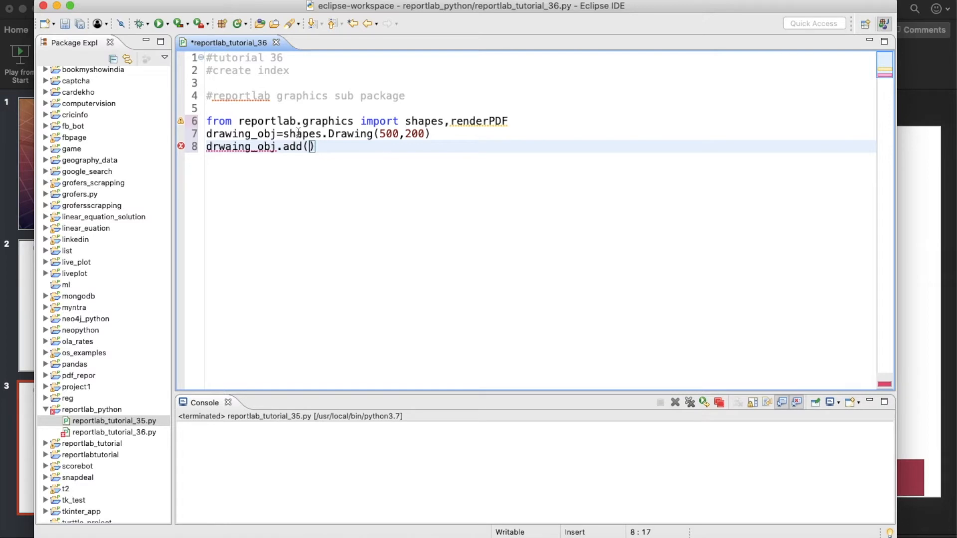
text(s)
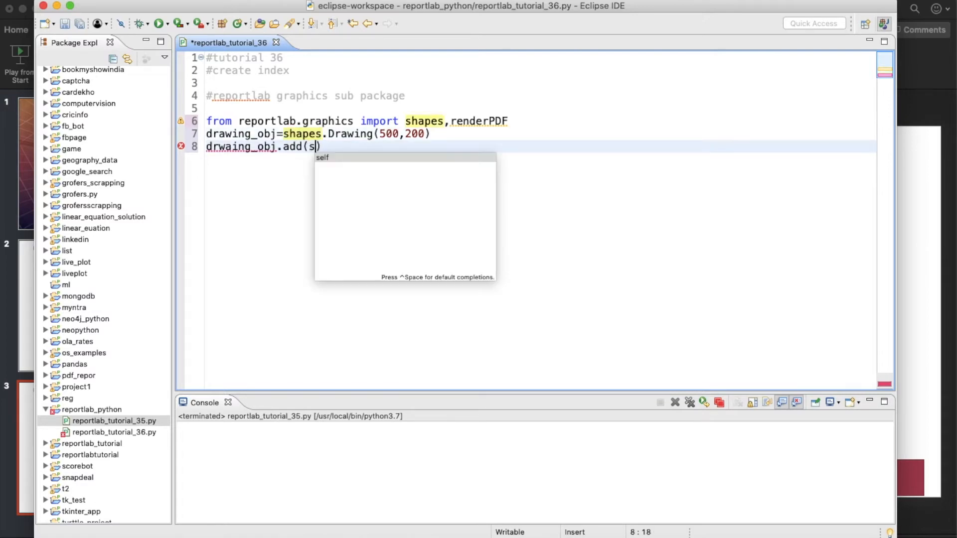
text(hapes)
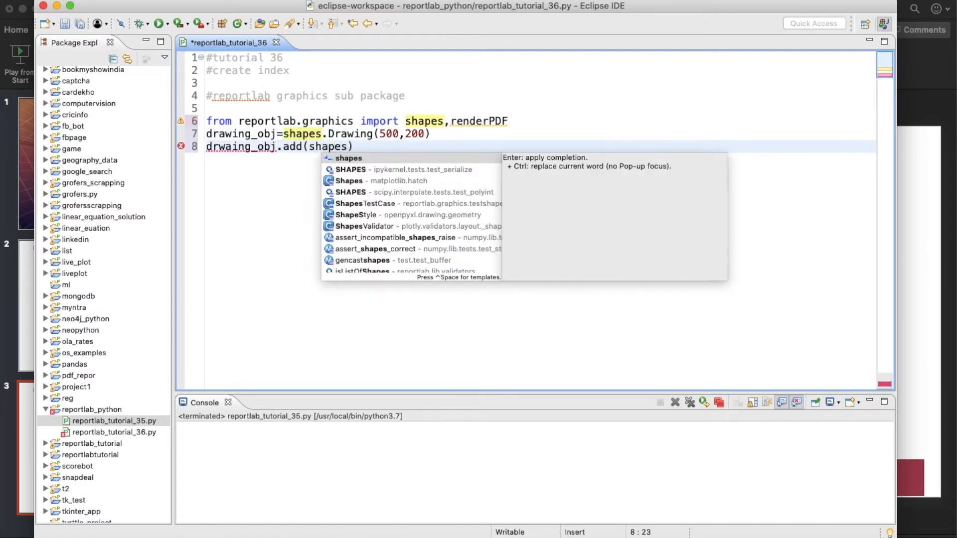
text(.Drawing)
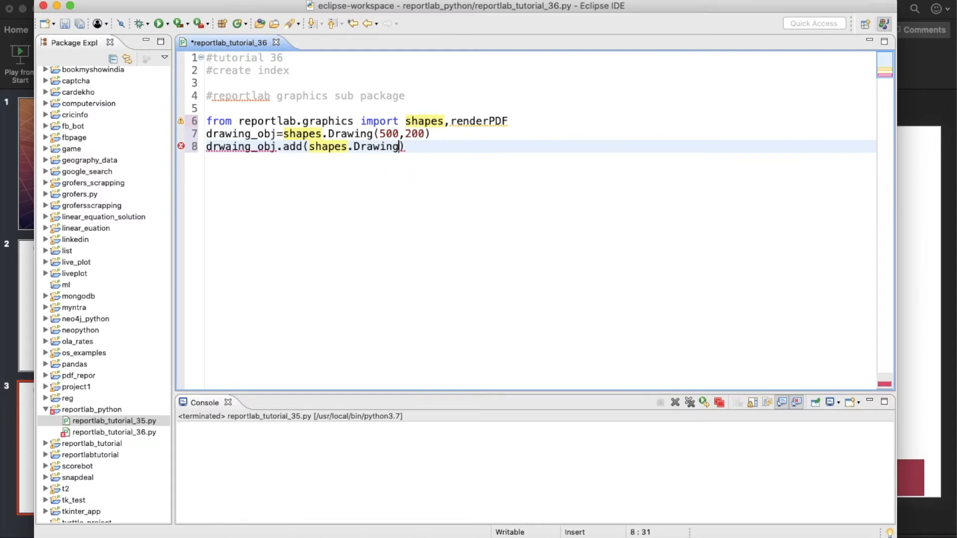
key(Backspace)
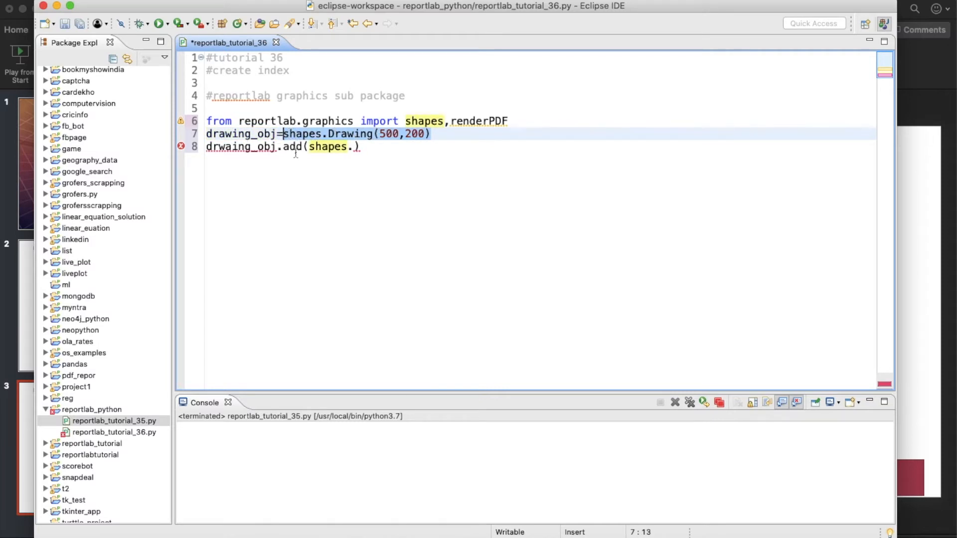
mouse_move(277, 149)
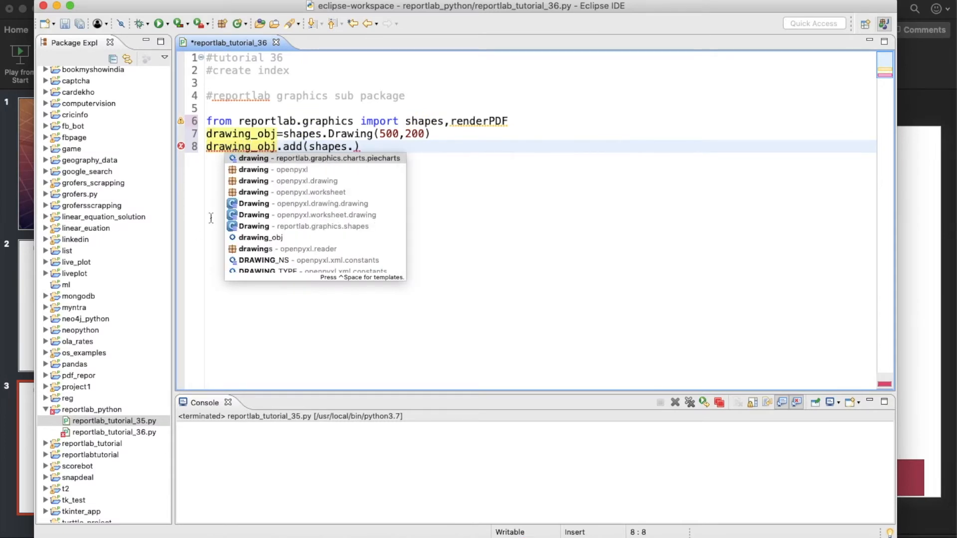
key(Escape)
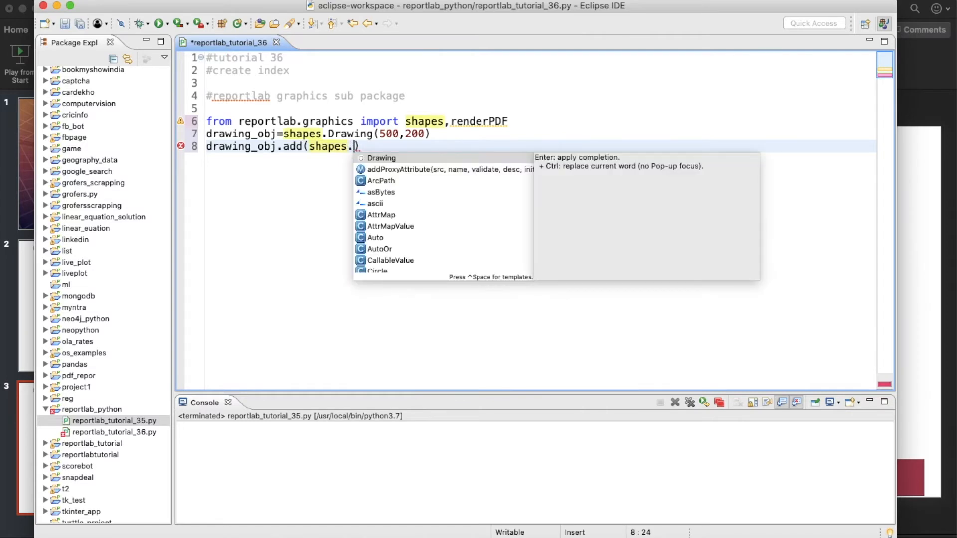
mouse_move(390, 207)
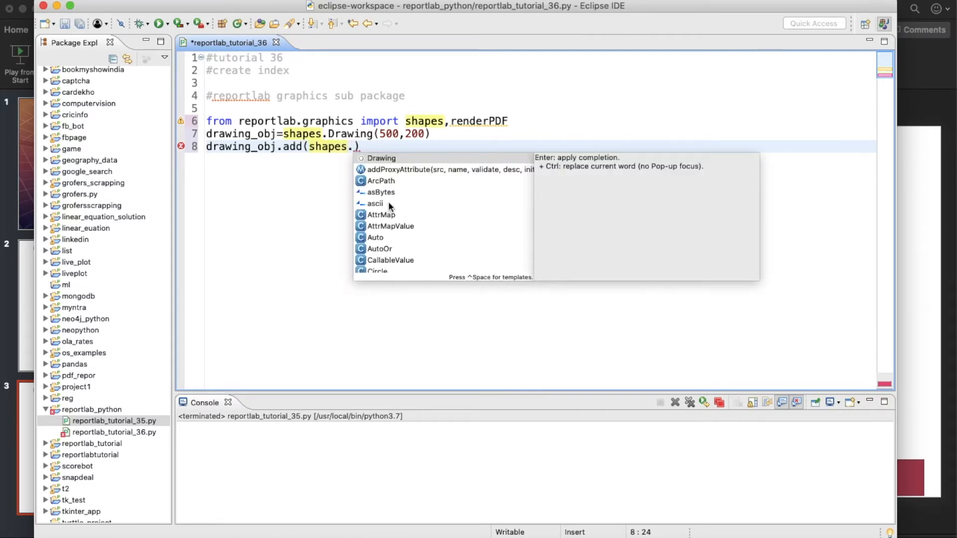
- Insert shapes.Rect with arguments 10,10,250,100 and begin fillColor=
text(R)
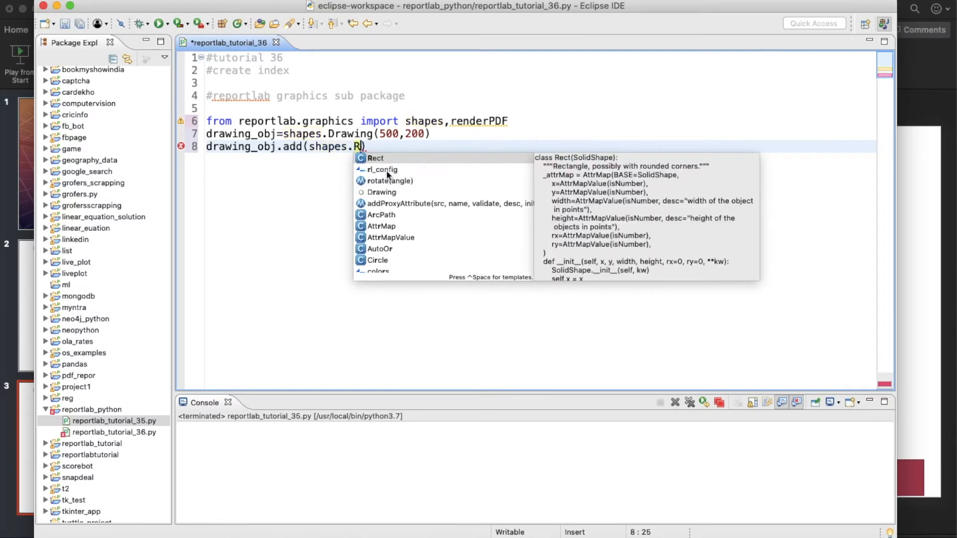
click(370, 158)
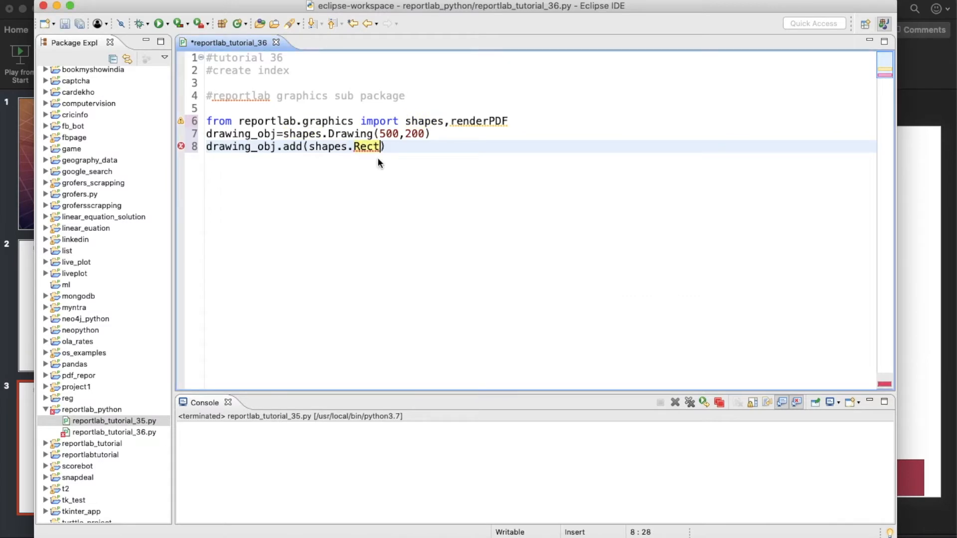
text((10)
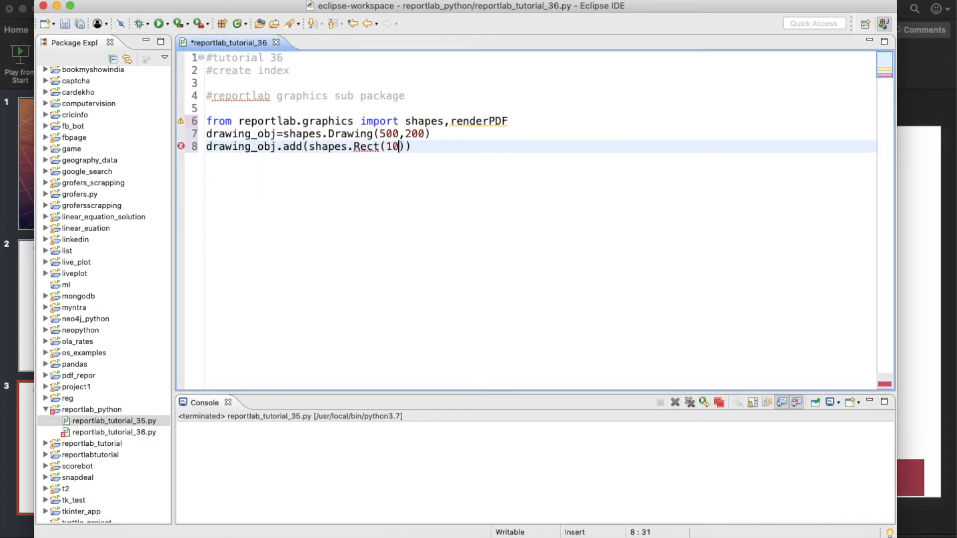
text(,10,)
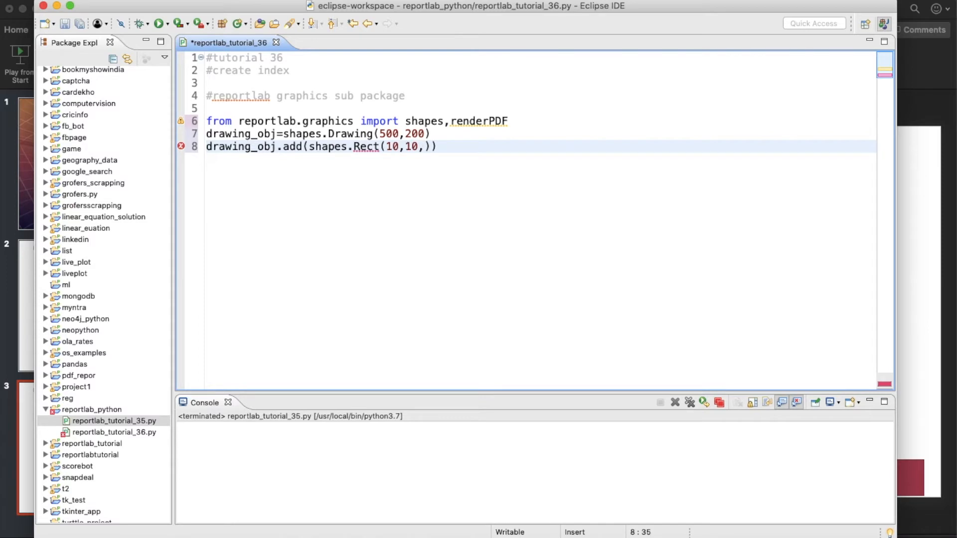
text(2)
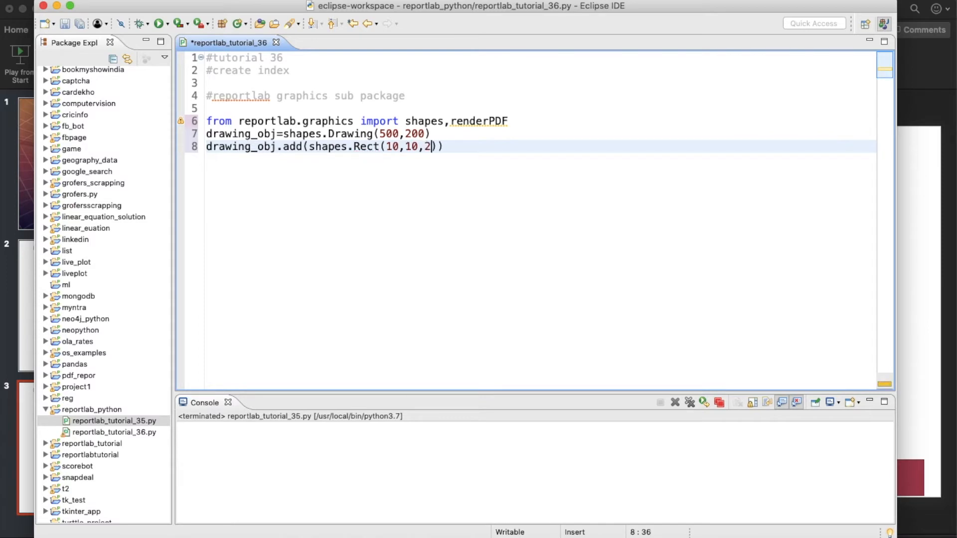
text(50)
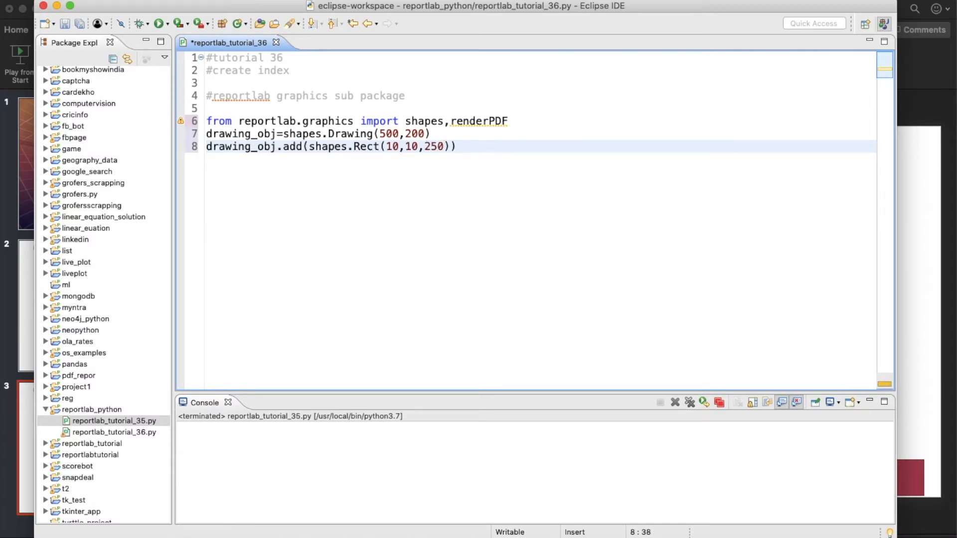
text(,100,)
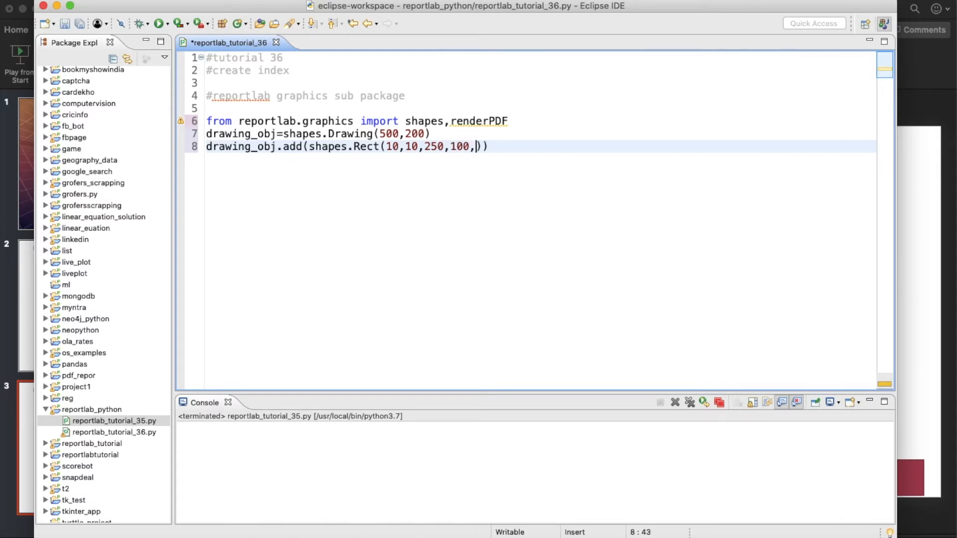
text(fill)
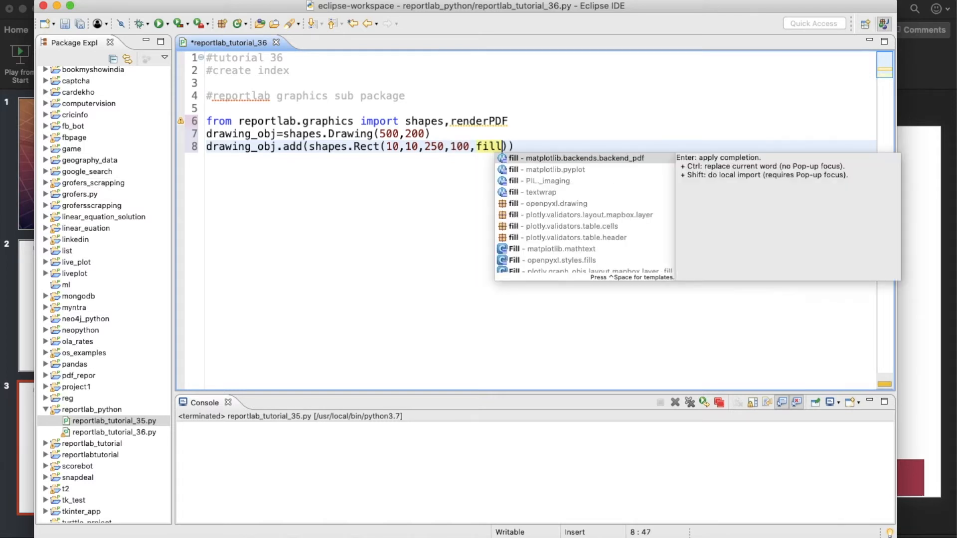
text(Coor)
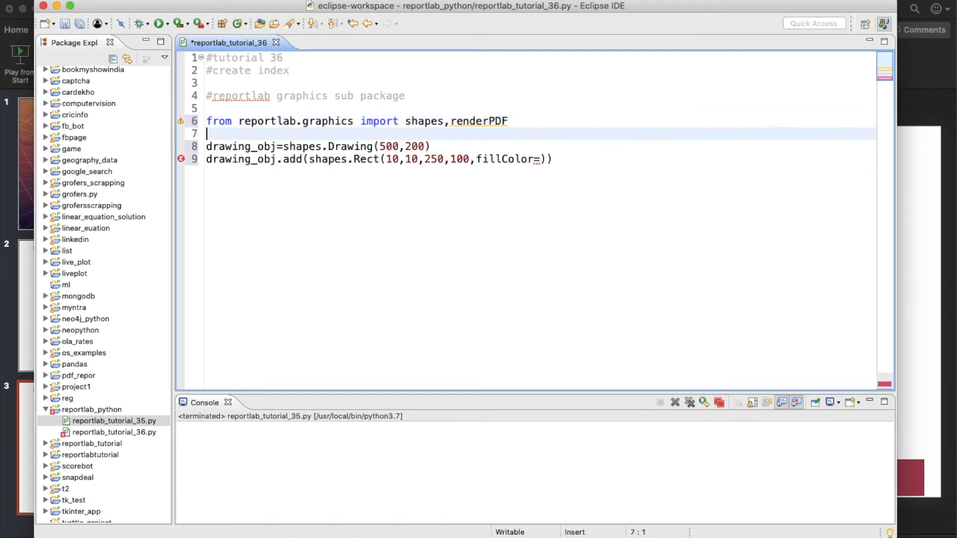
- Add the line 'from reportlab.lib import colors'
text(from)
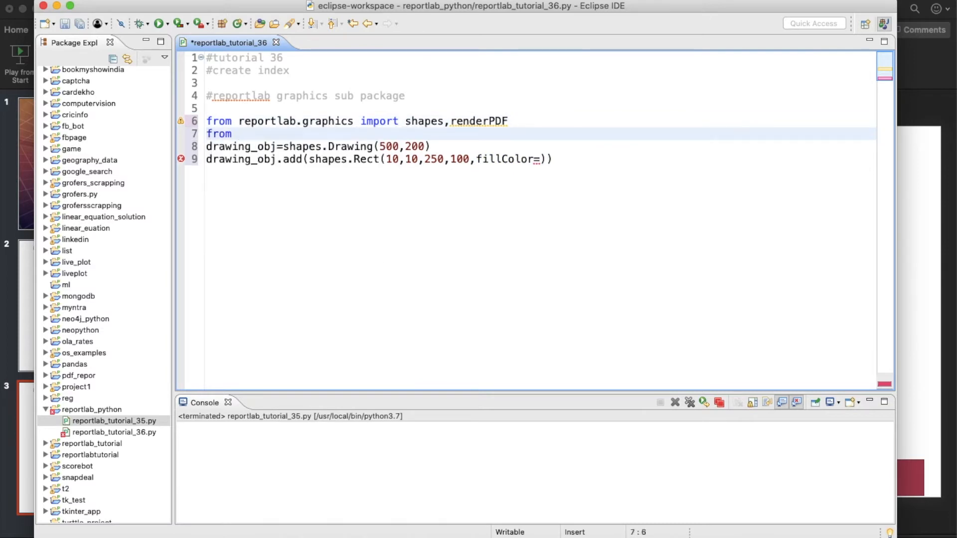
text(reportlab.)
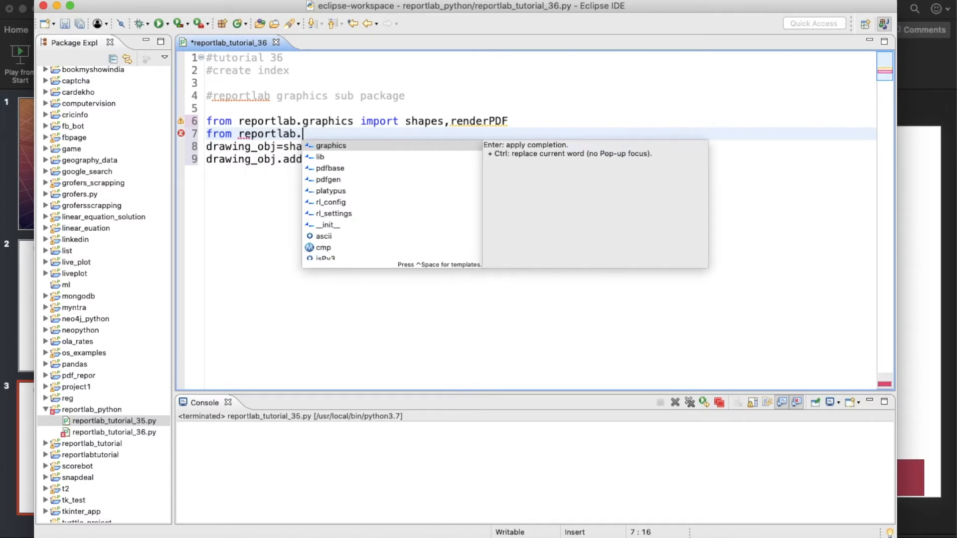
text(lib import C)
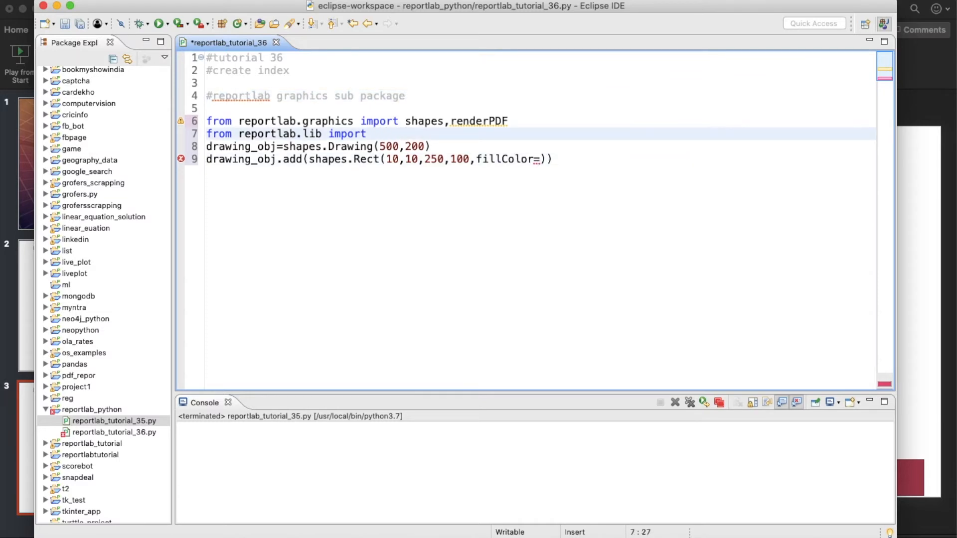
text(C)
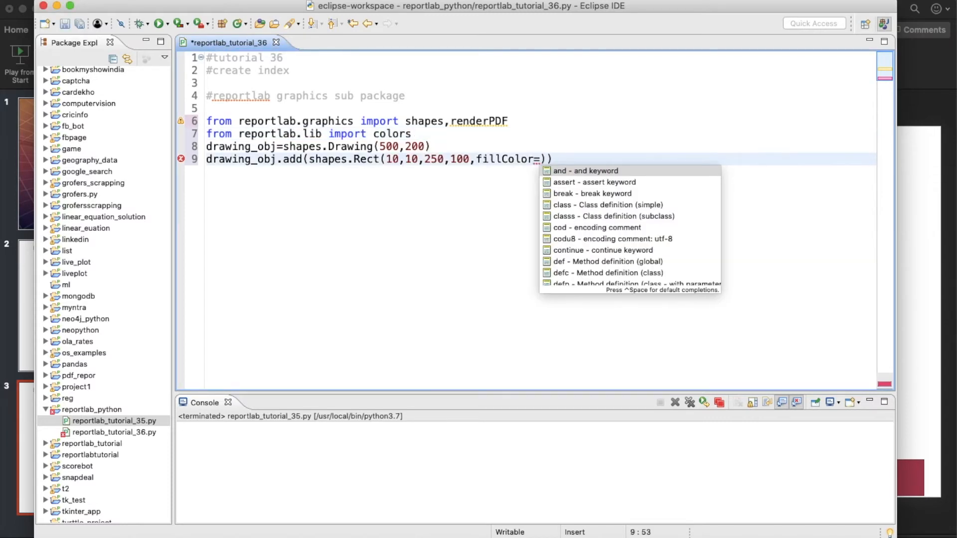
- Set the rectangle's fillColor to colors.blue from the completion list
text(colors.)
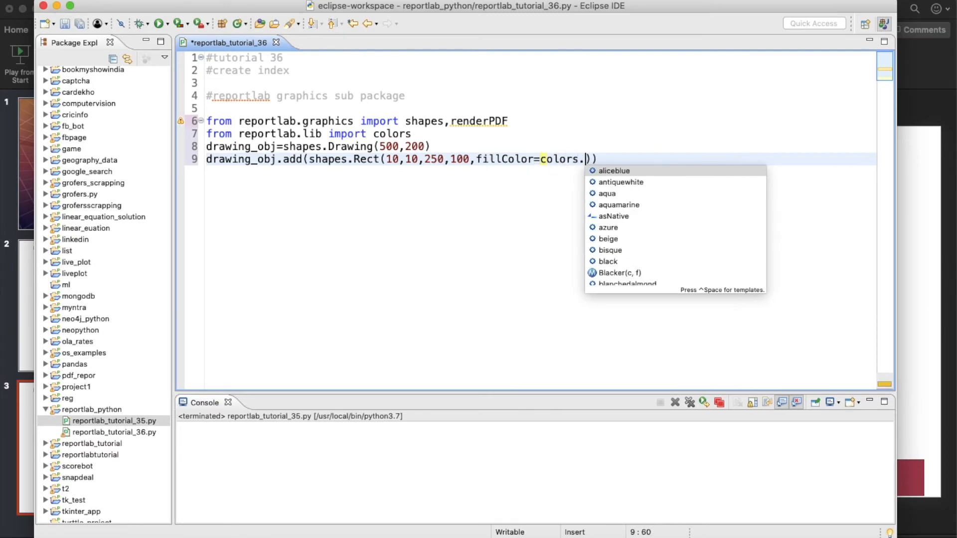
text(bl)
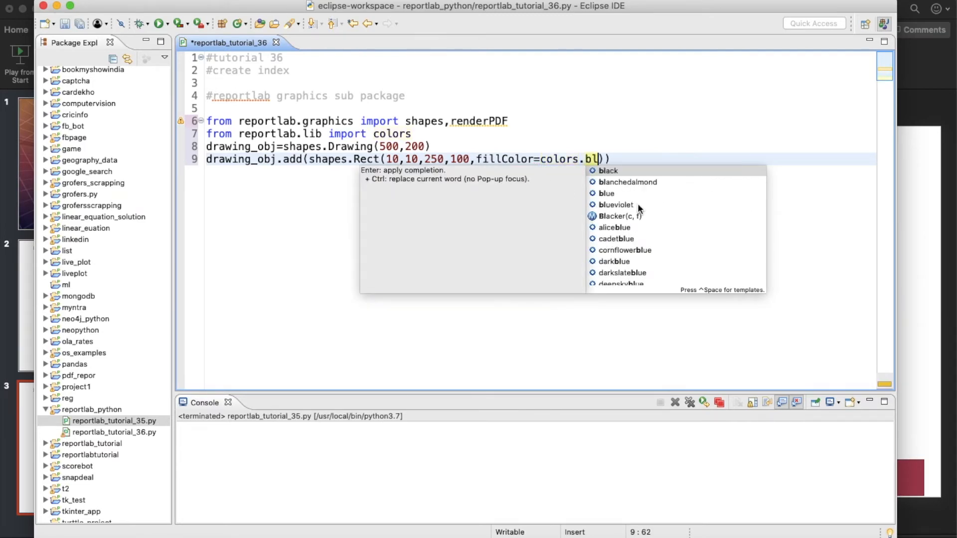
click(607, 194)
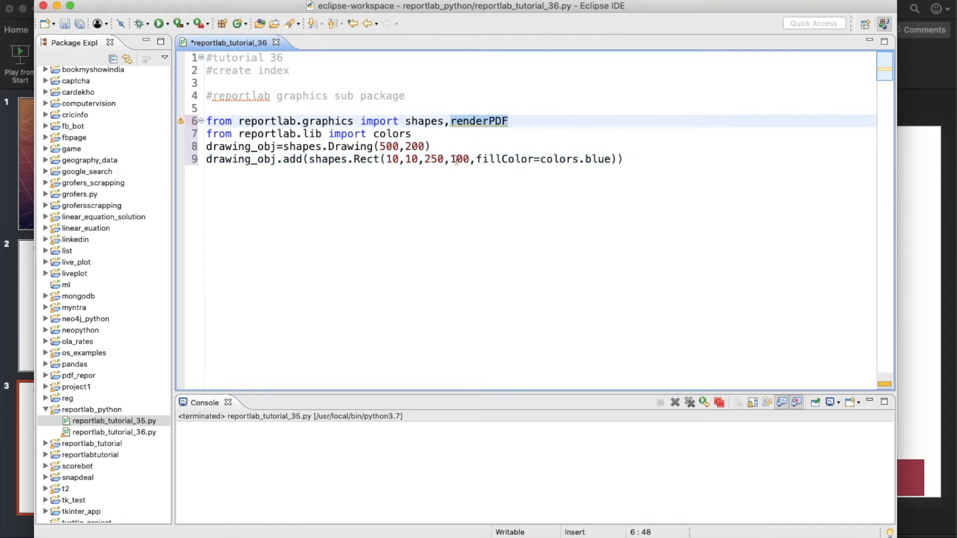
- Start a renderPDF.drawToFile call on a new line with drawing_obj as its first argument
key(Enter)
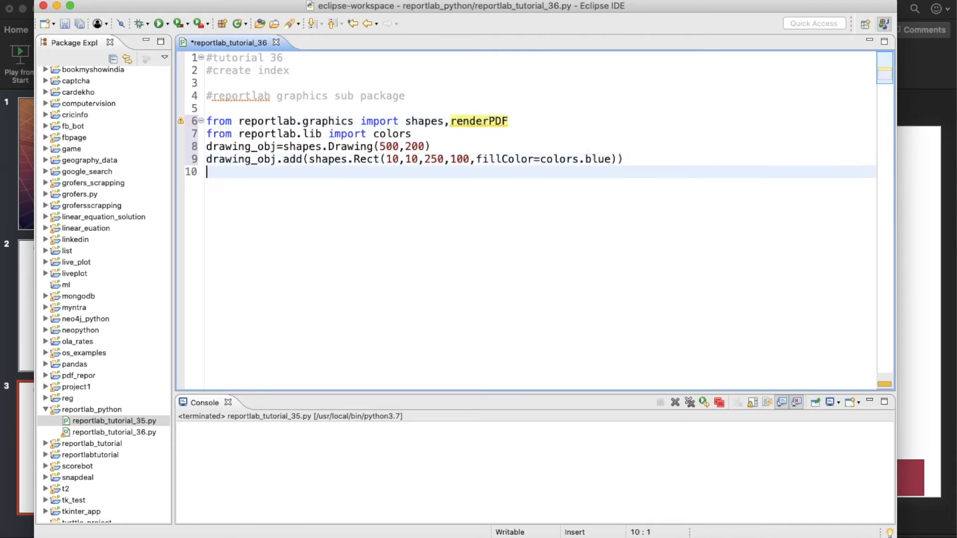
text(rend)
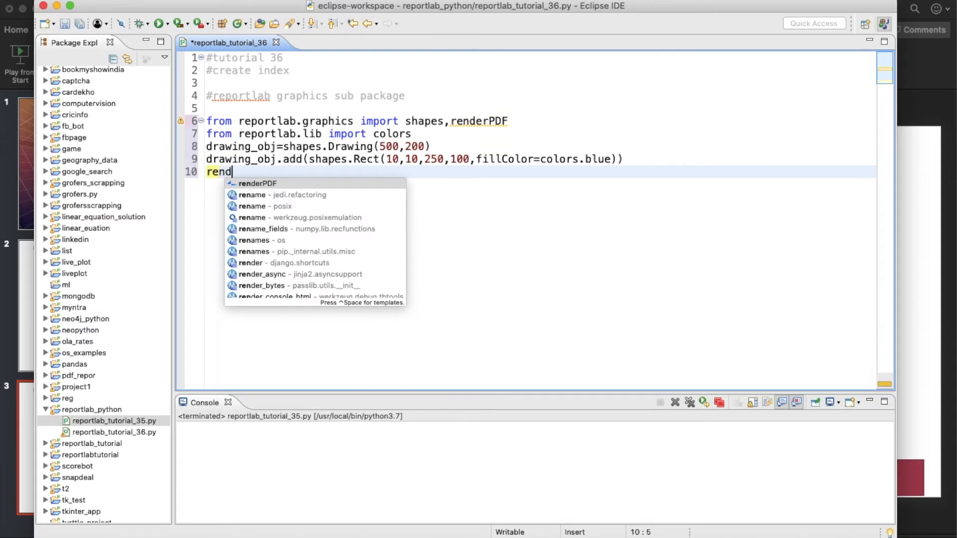
text(erPDF.)
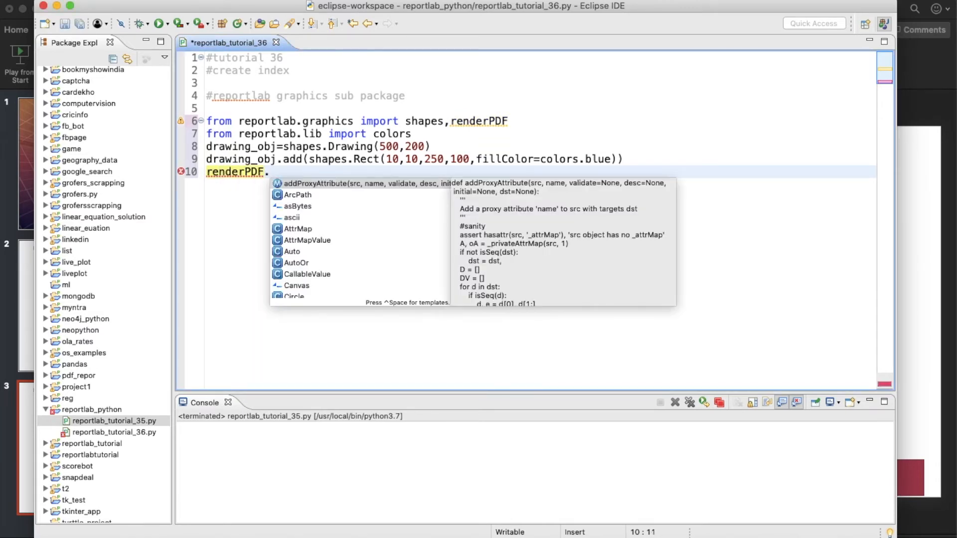
text(drawToFile()
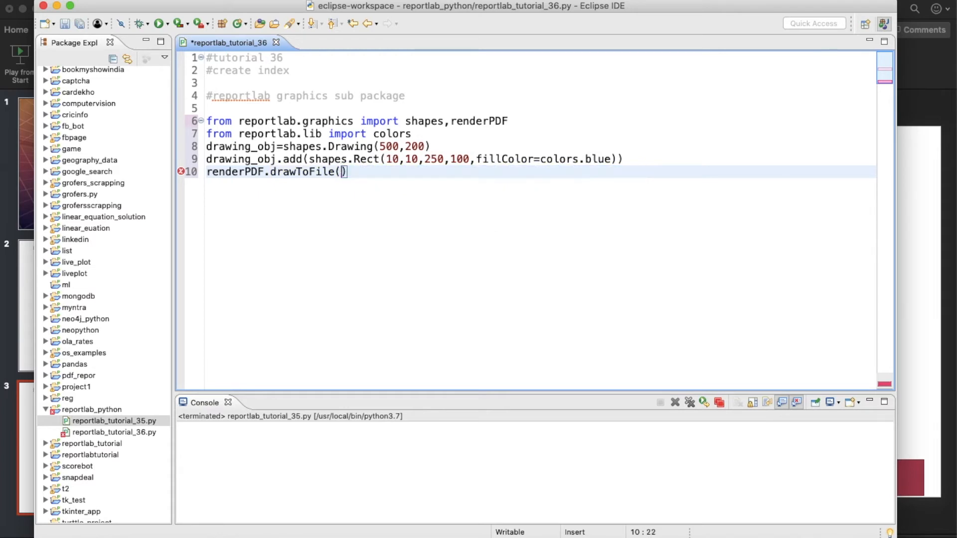
double_click(241, 159)
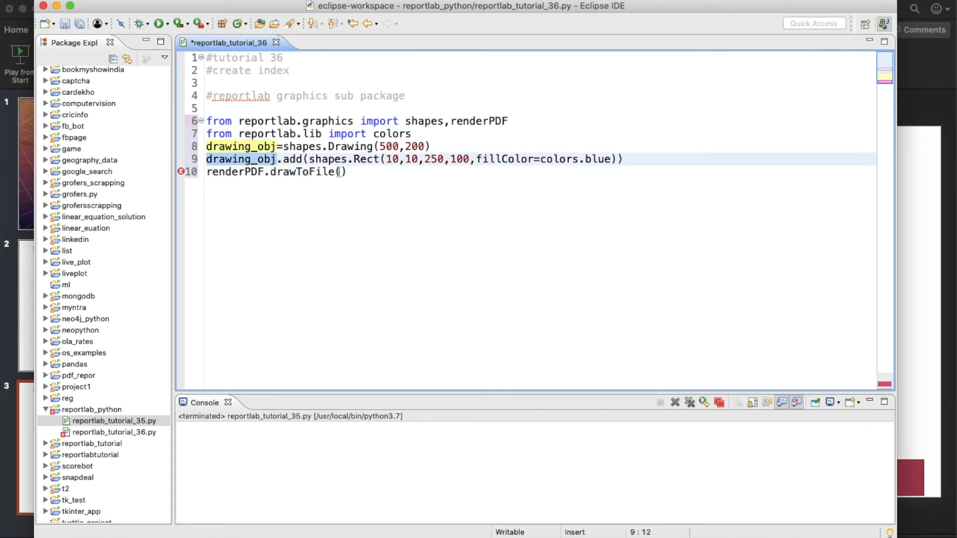
text(draw)
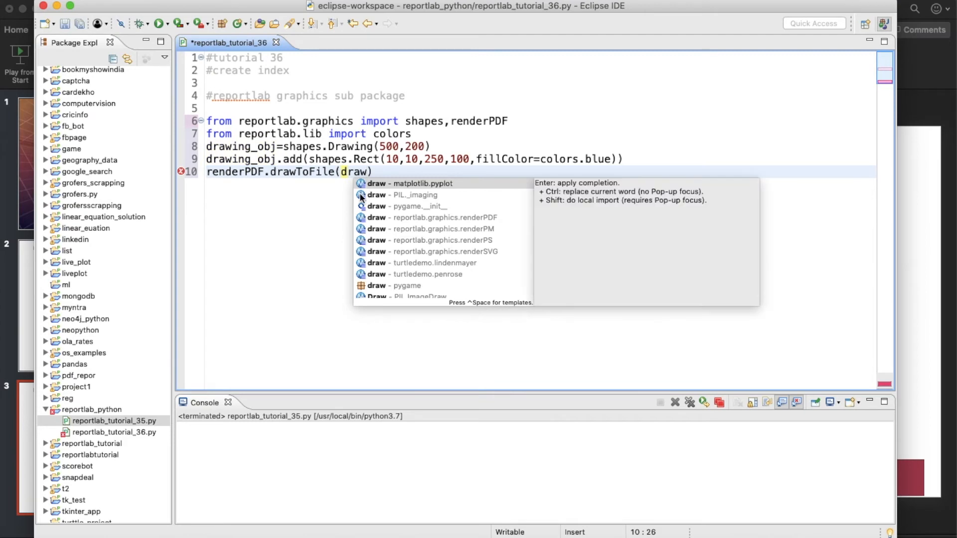
text(in)
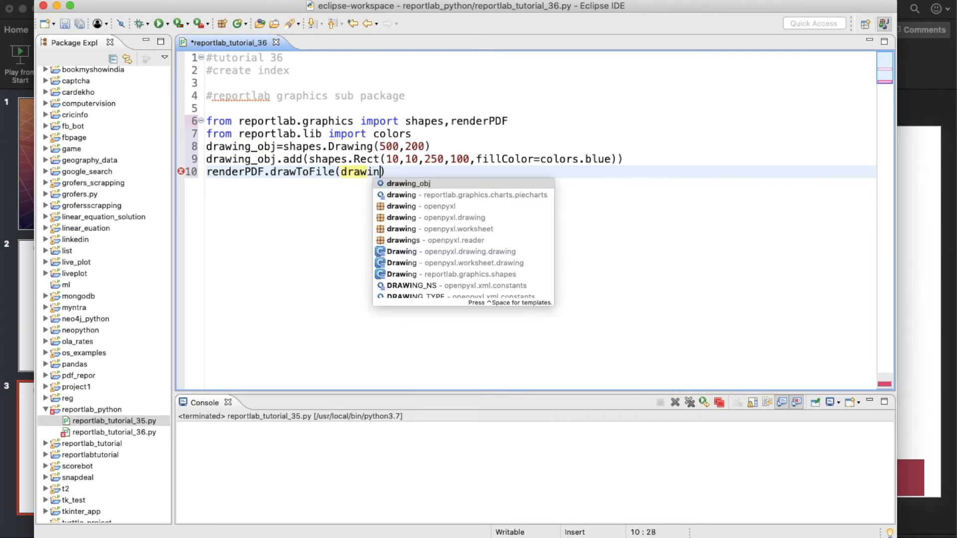
click(407, 183)
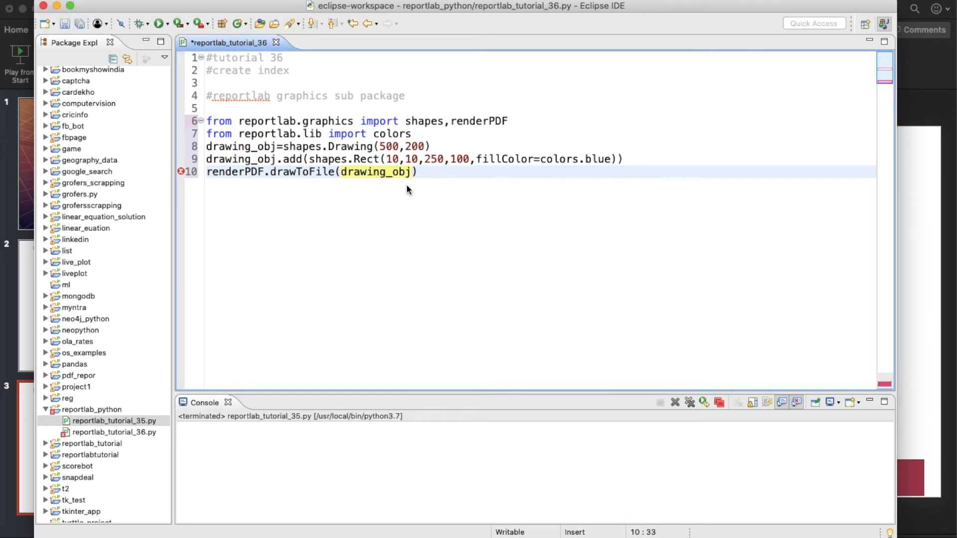
- Add "tutorial36.pdf" and msg="tutorial36" as the remaining arguments
text(,"")
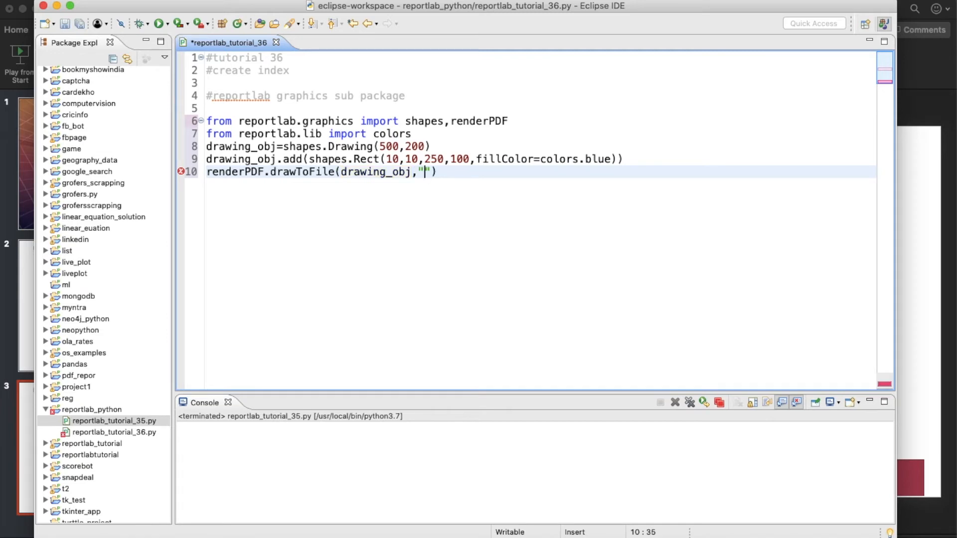
text(tutri)
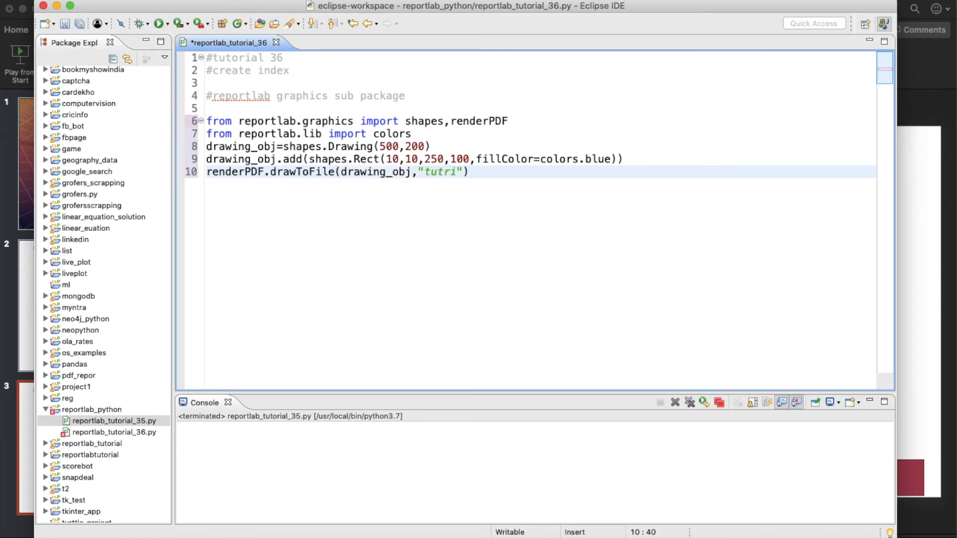
key(BackSpace)
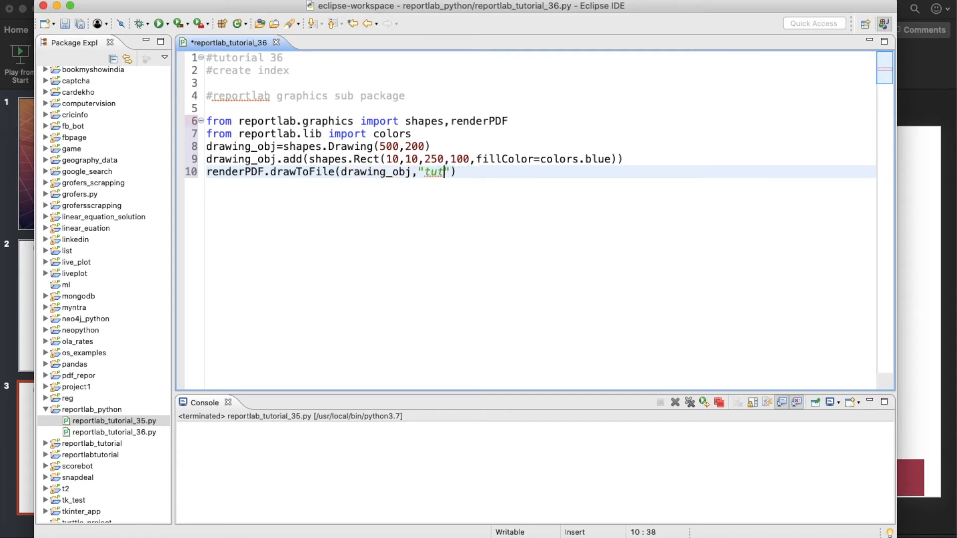
text(orial36.)
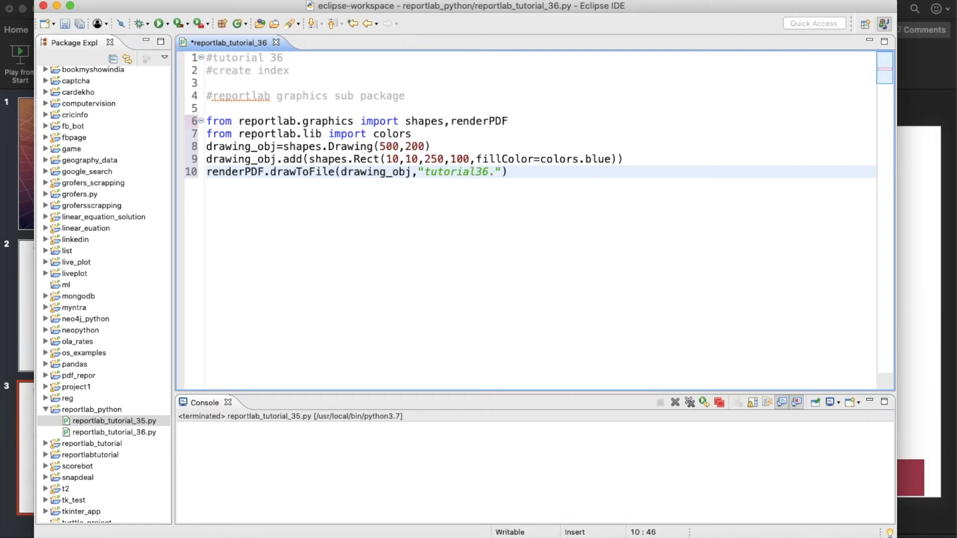
text(pdf)
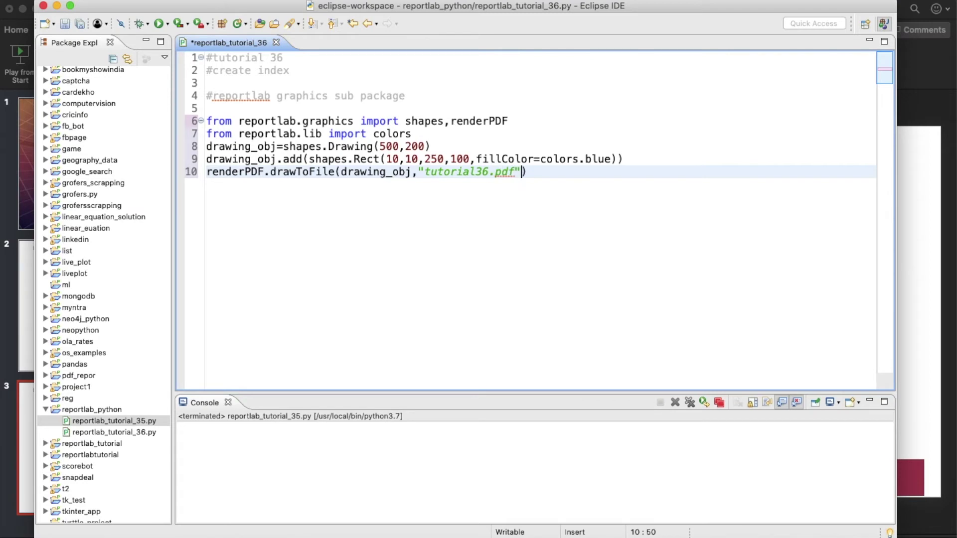
text(,msg=")
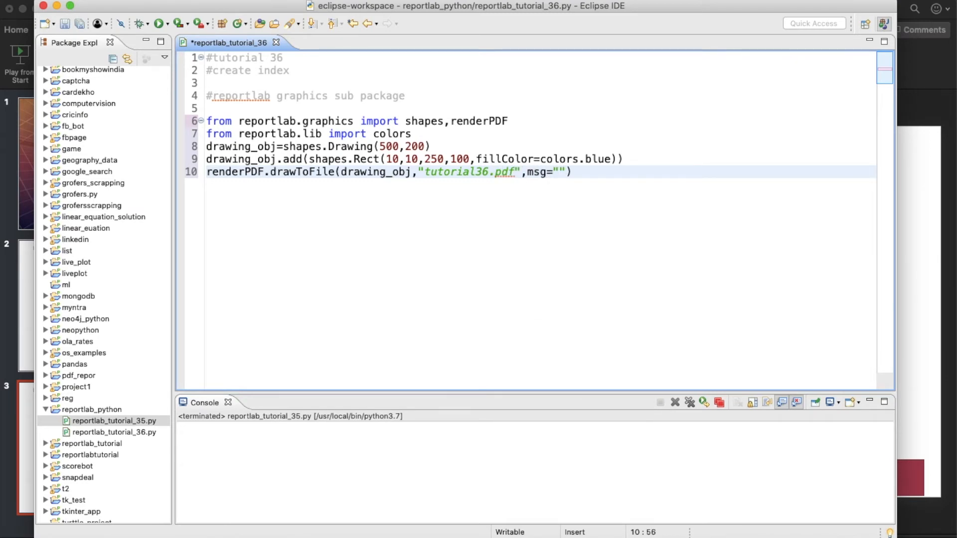
text(tutorial)
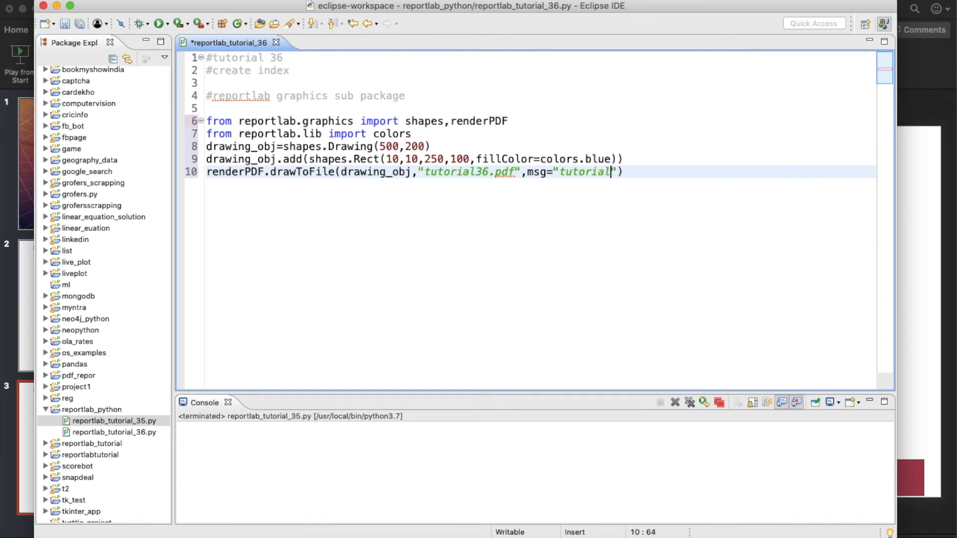
text(36)
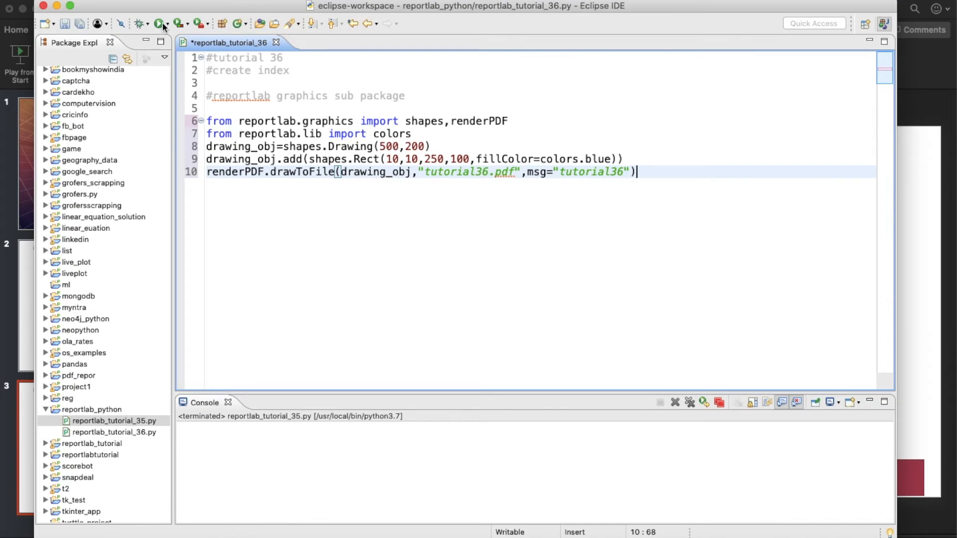
- Select reportlab_tutorial_36.py in Package Explorer and run it to get the Run As choices
click(158, 24)
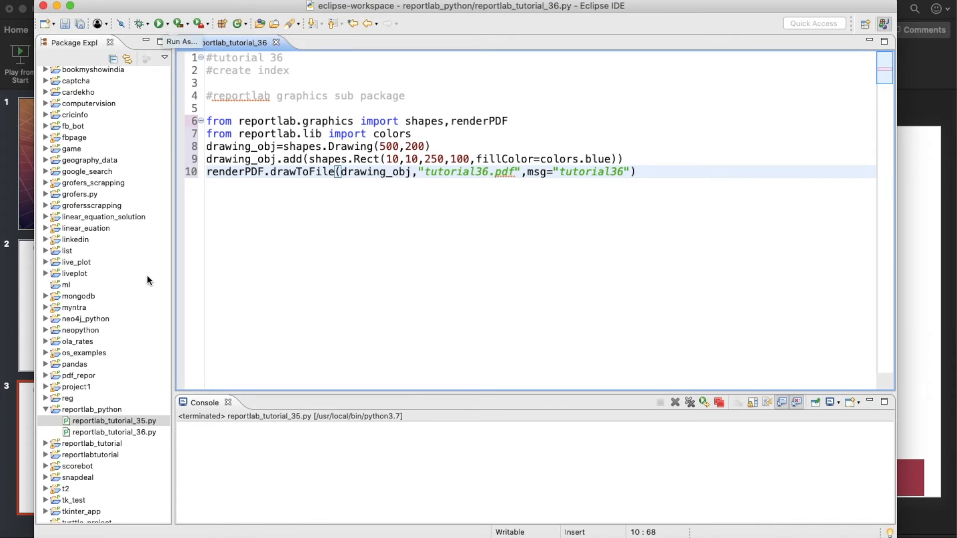
click(108, 432)
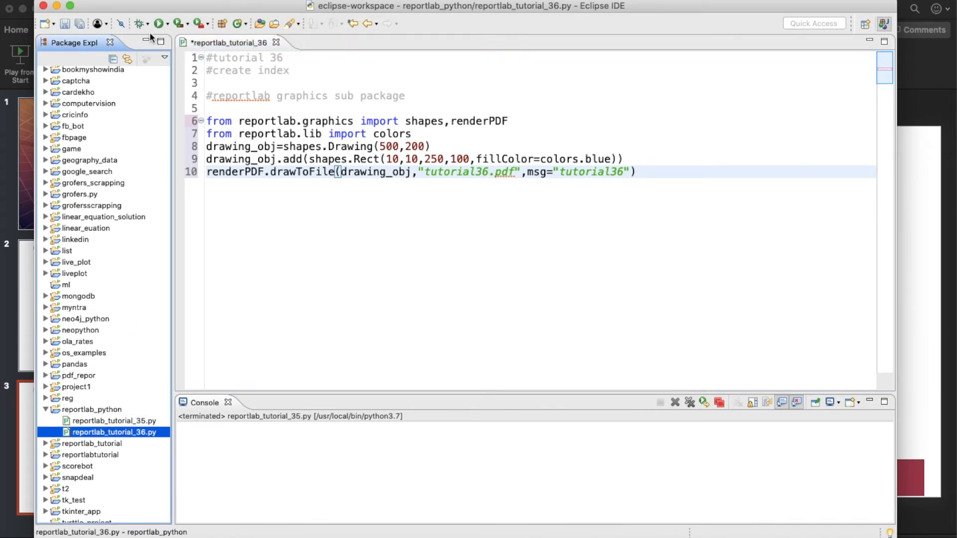
click(159, 23)
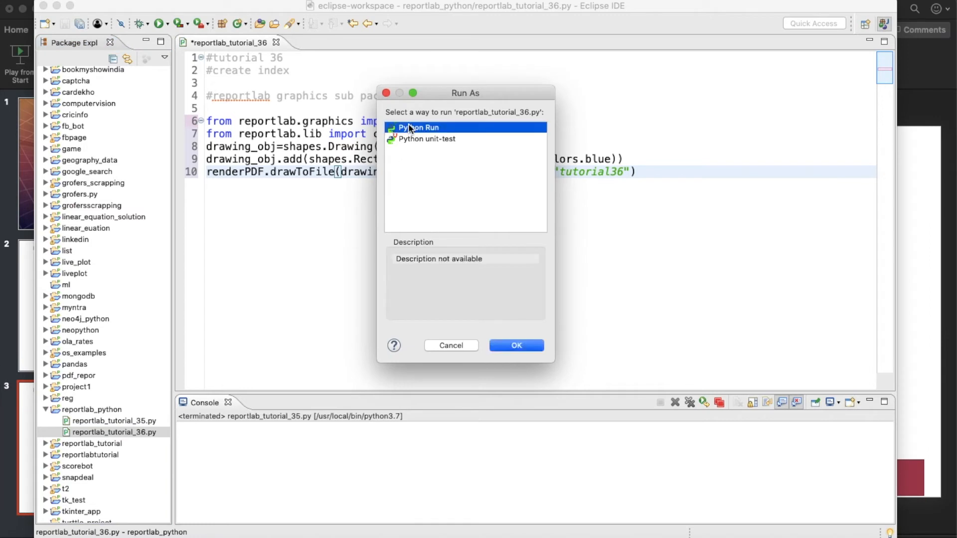
- Run as Python Run, refresh reportlab_python, and open tutorial36.pdf showing the blue rectangle
click(517, 345)
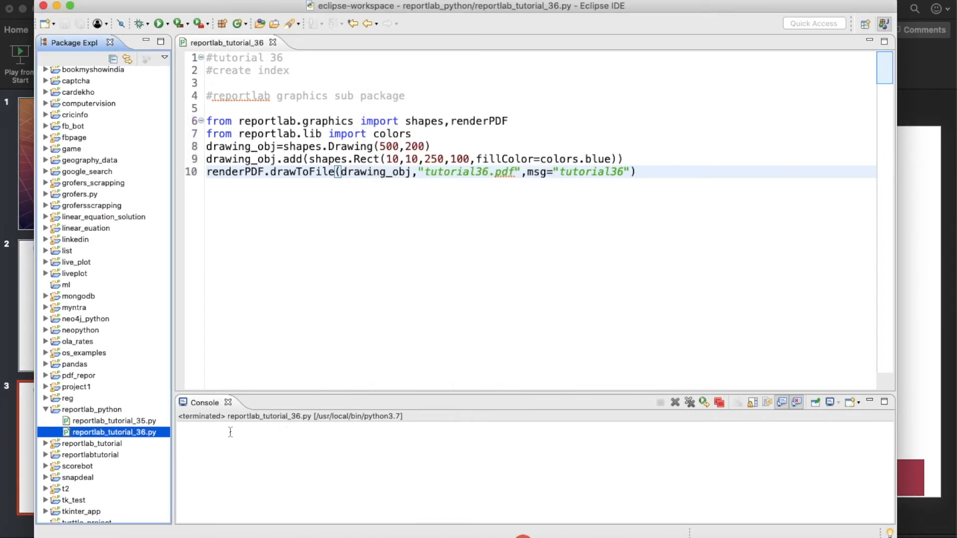
right_click(75, 410)
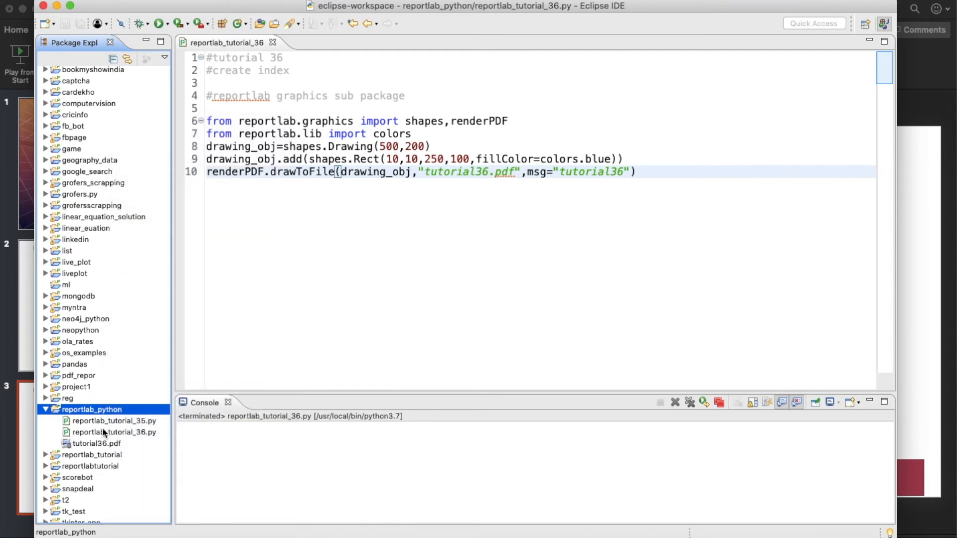
double_click(86, 444)
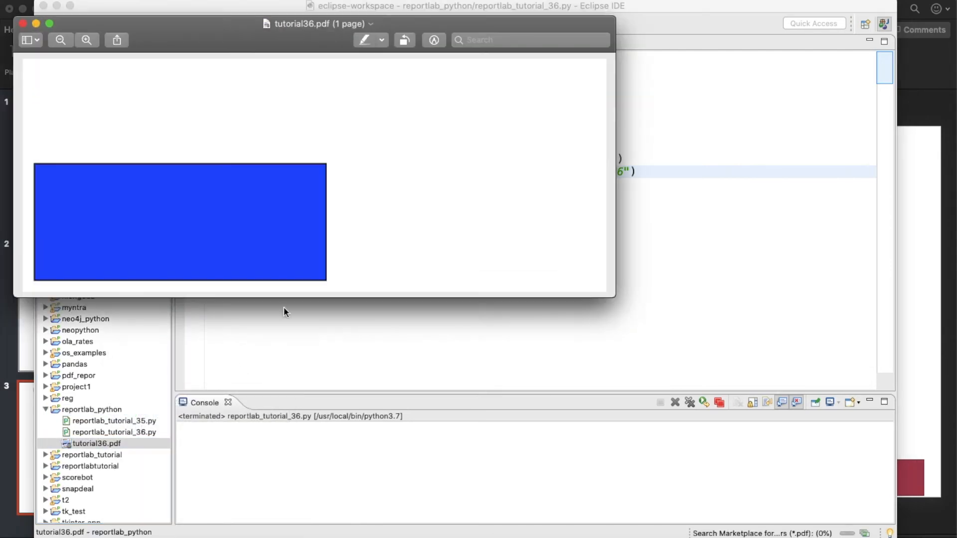
mouse_move(134, 271)
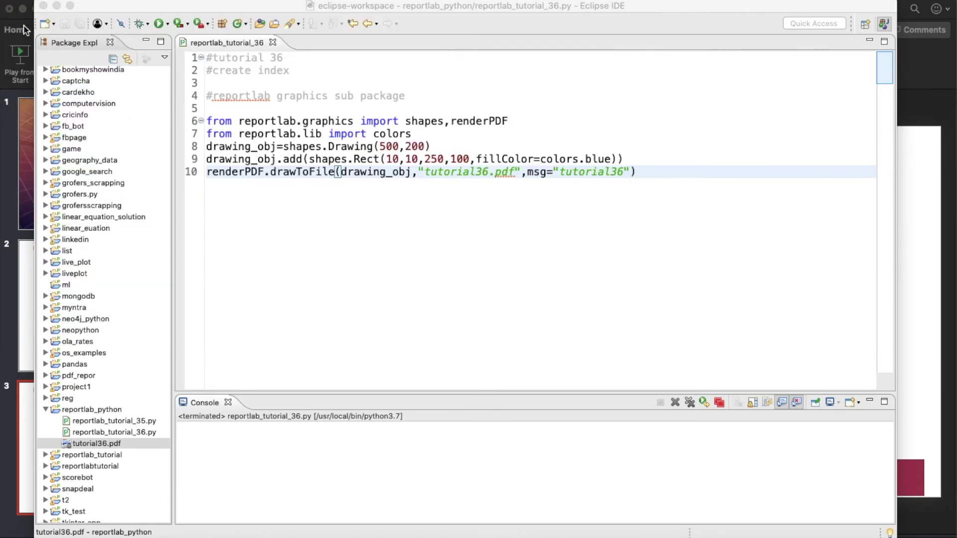
mouse_move(451, 194)
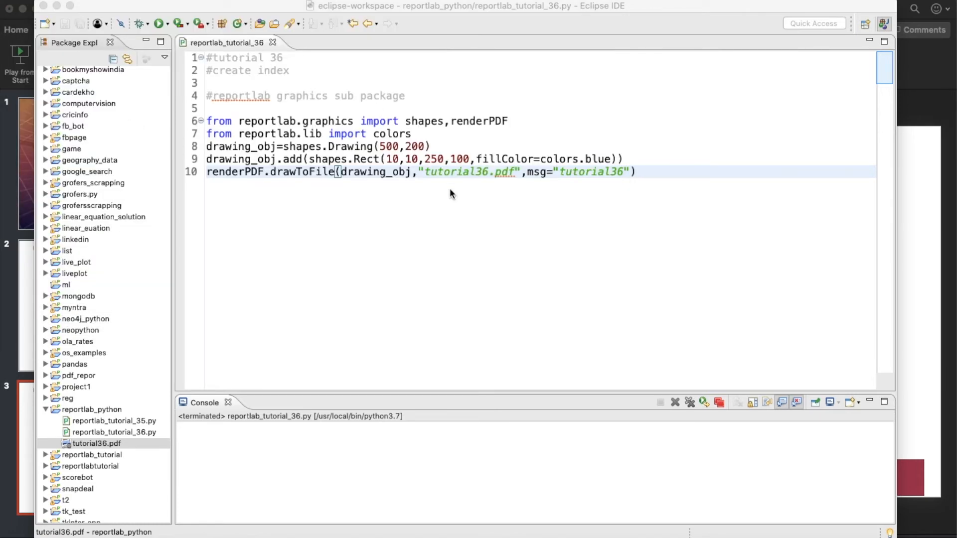
mouse_move(458, 162)
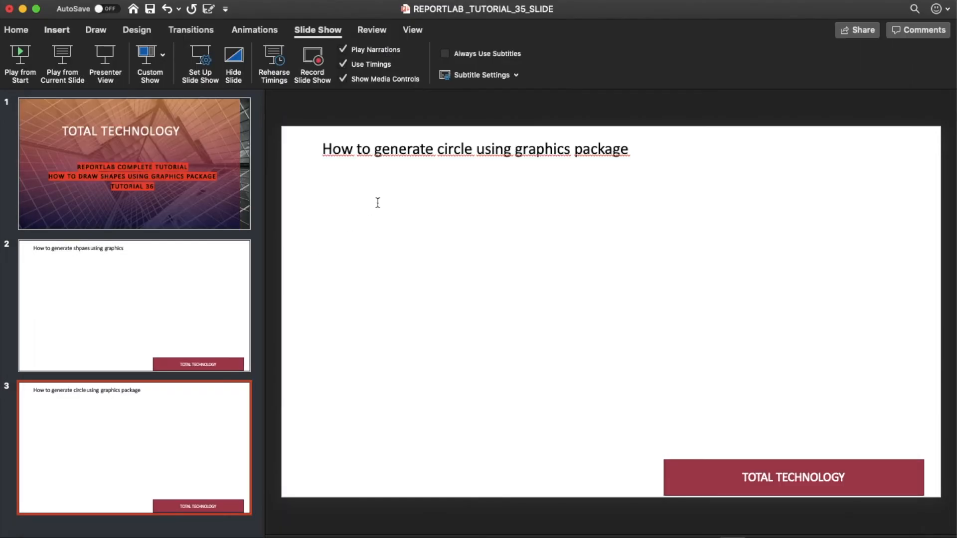
- On slide 2, retype the misspelled 'shpaes' word in the title
click(132, 309)
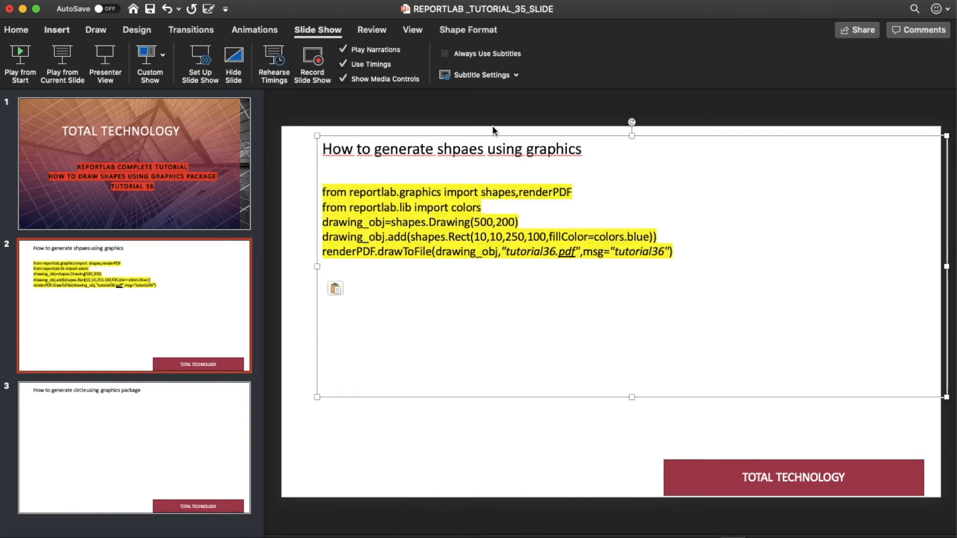
click(440, 149)
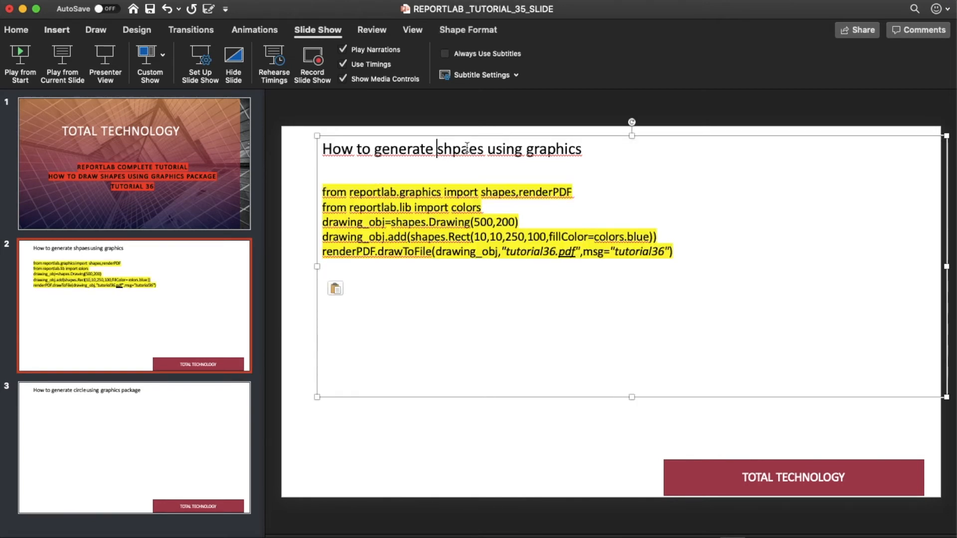
key(Backspace)
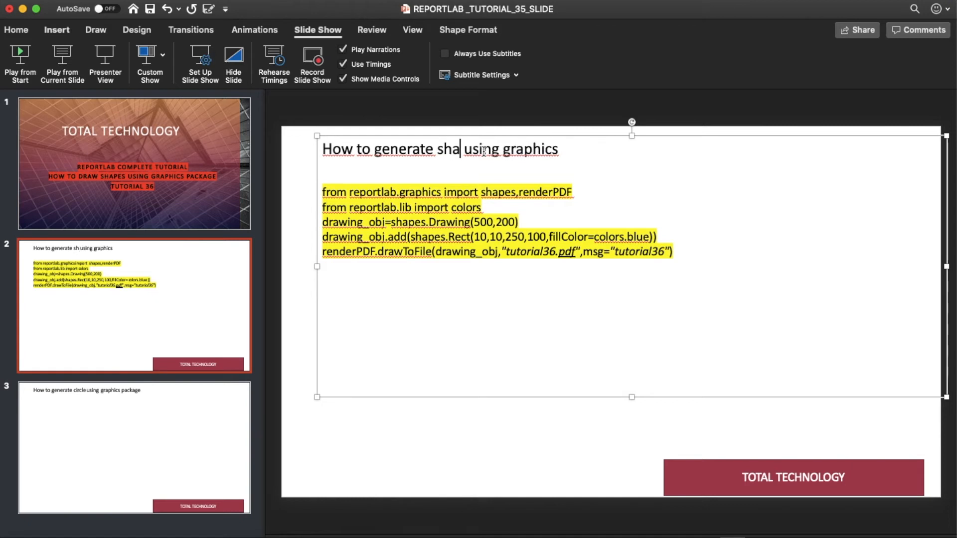
text(pe)
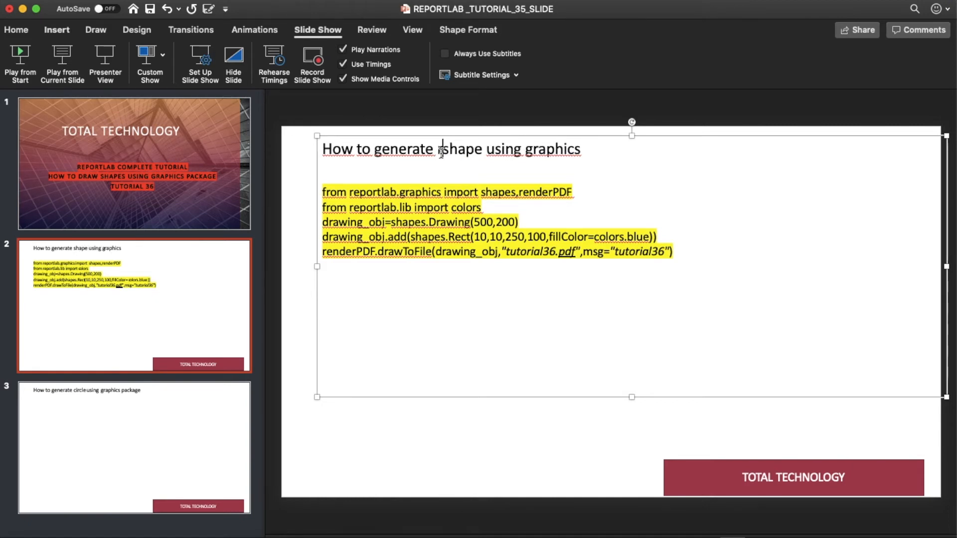
text(rectan)
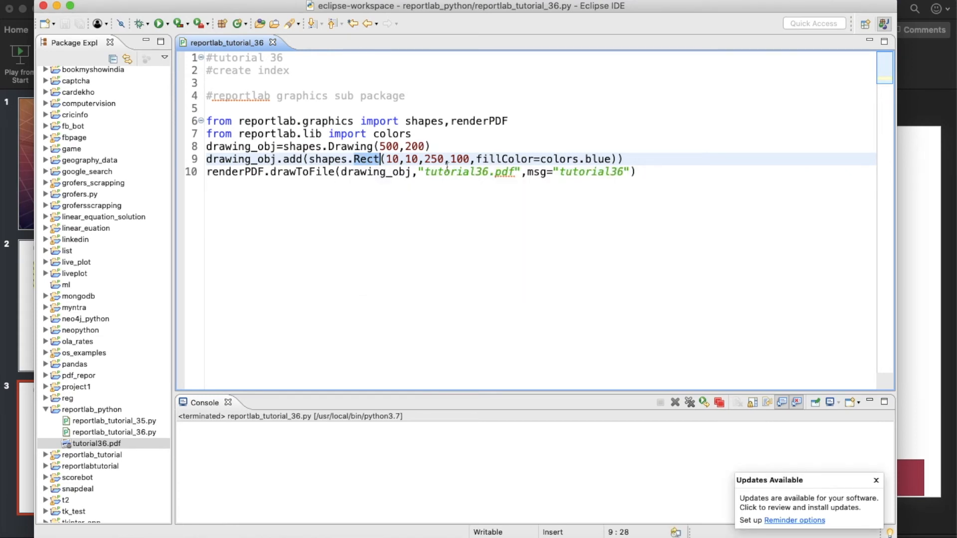
- Change Rect to Circle with radius 50, save, and open the regenerated tutorial36.pdf
text(Circl)
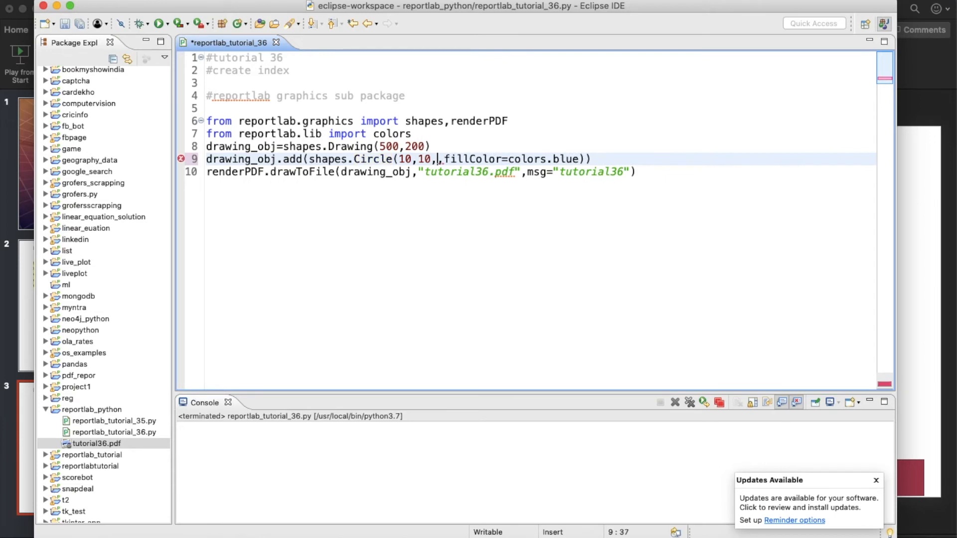
text(50)
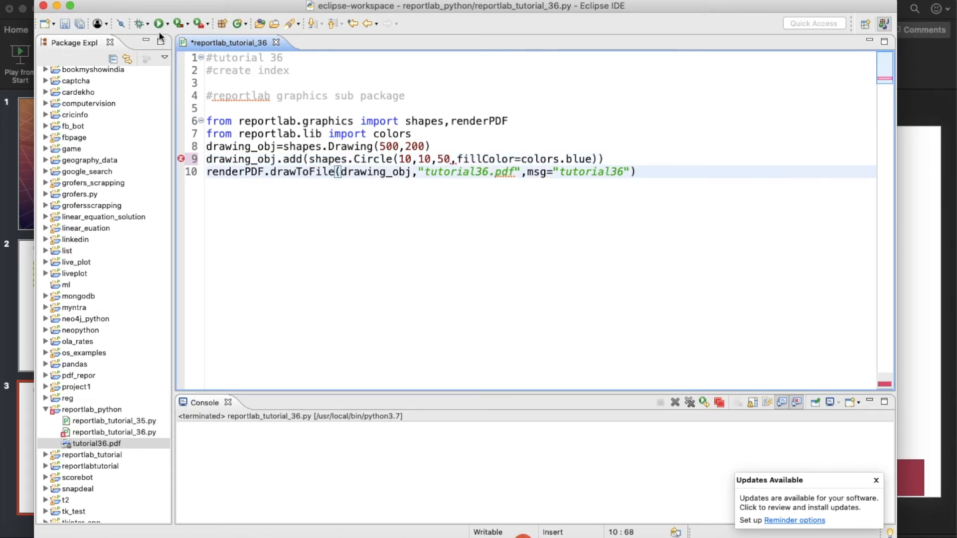
key(cmd+s)
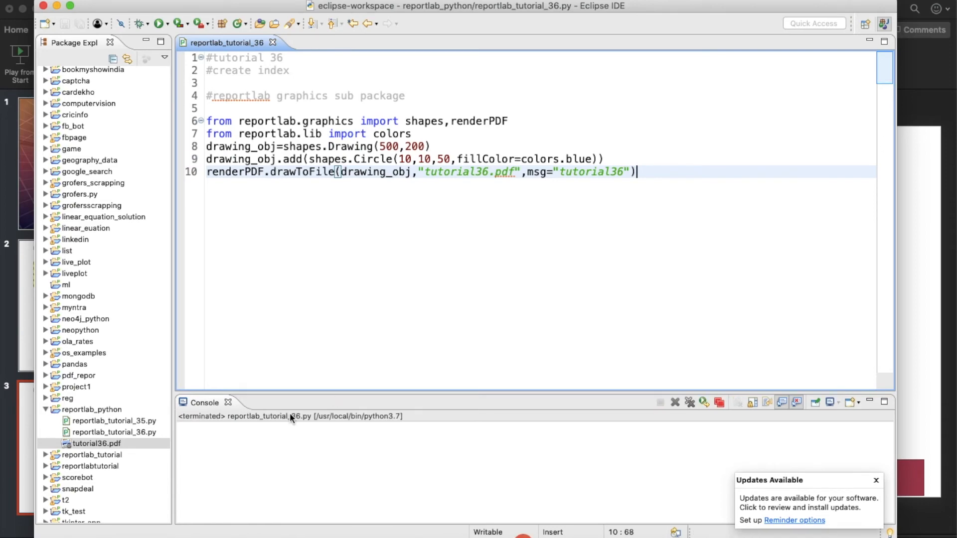
click(78, 410)
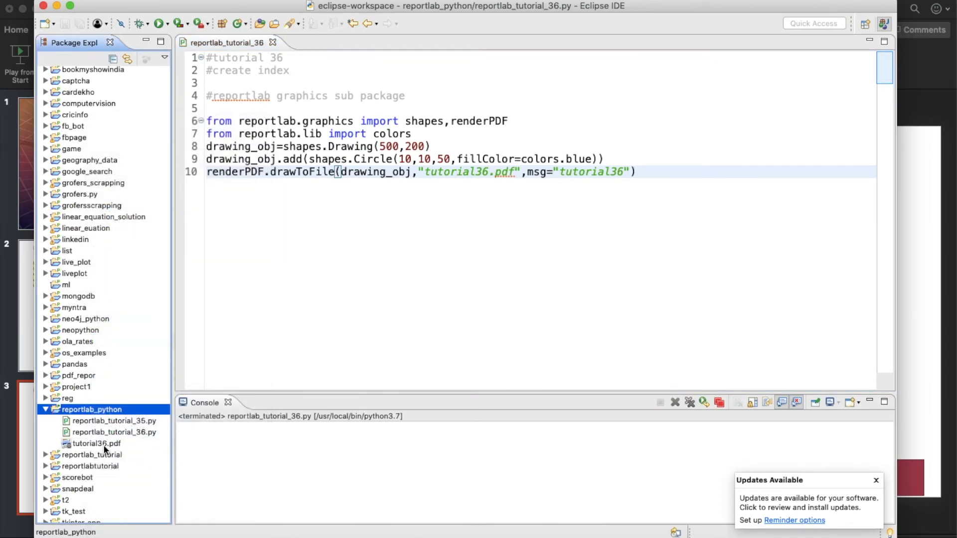
double_click(80, 443)
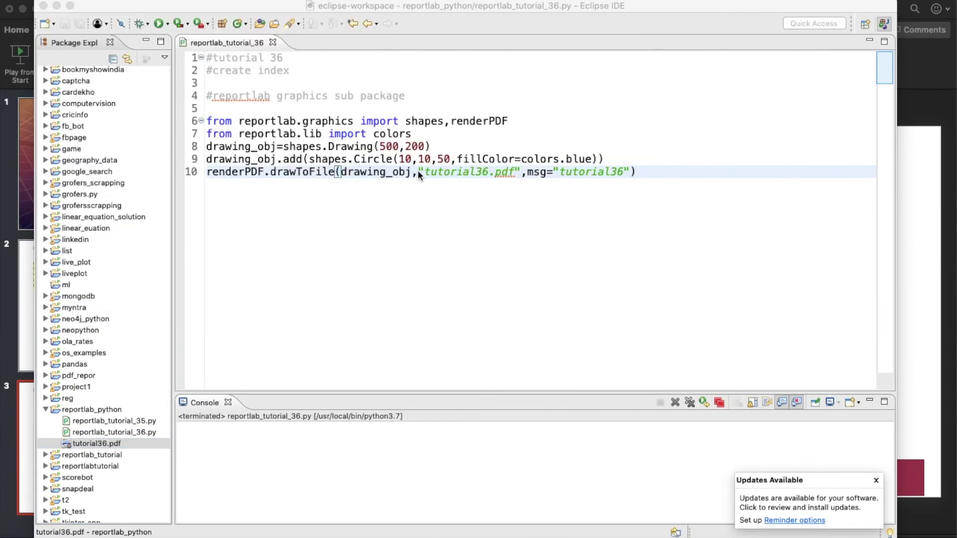
- Reposition the circle's centre to 50,50
click(407, 185)
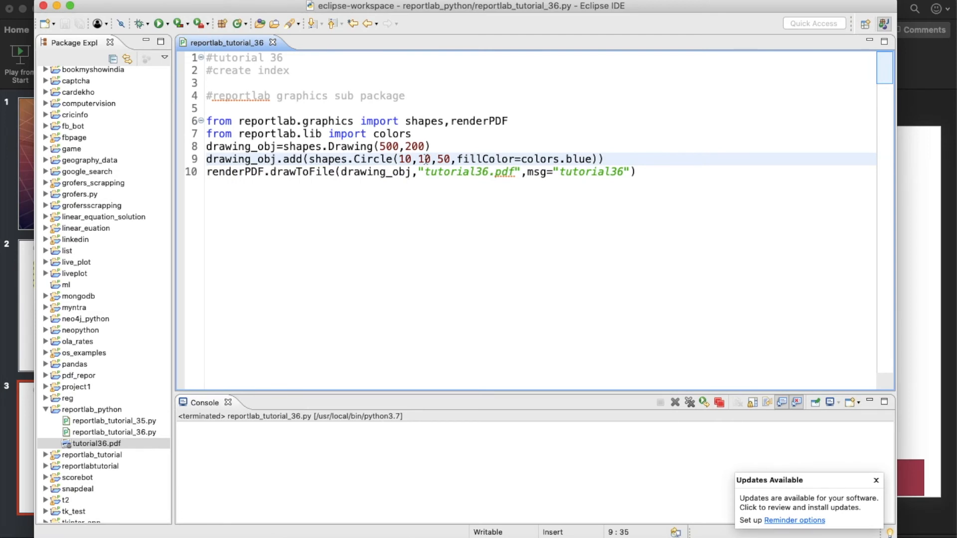
key(Backspace)
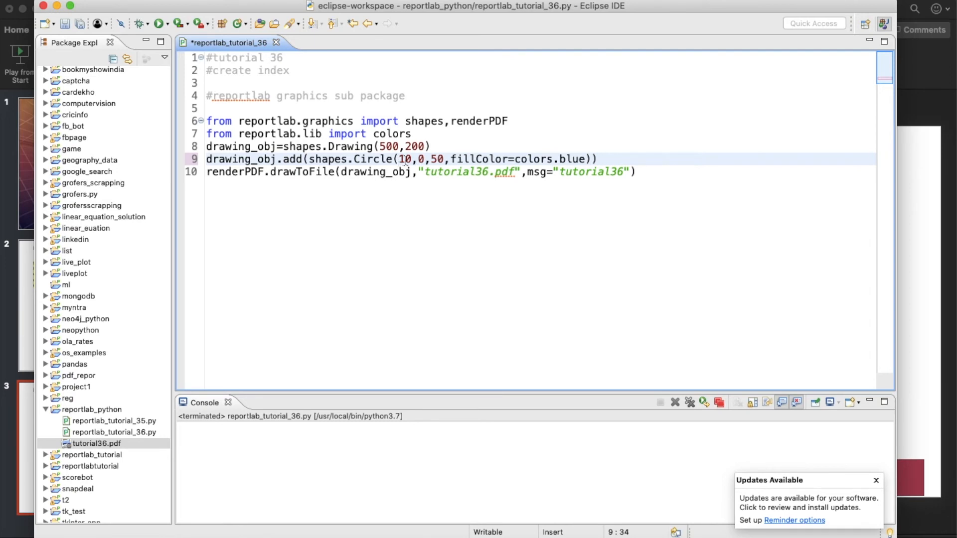
text(50)
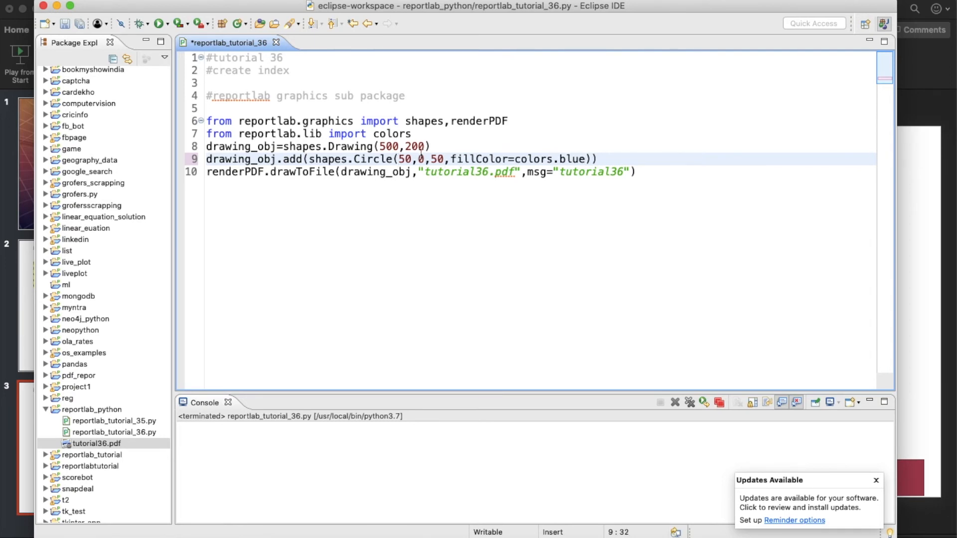
text(50)
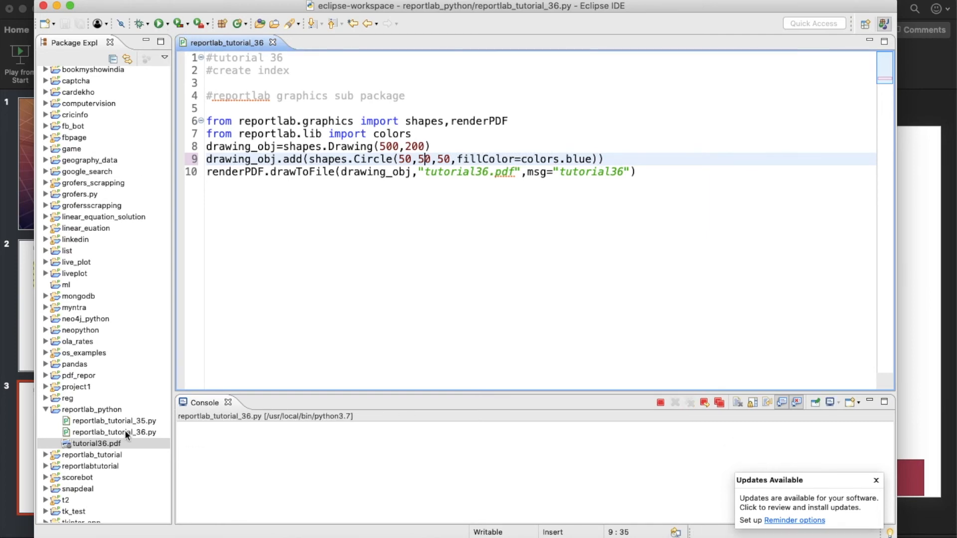
double_click(86, 443)
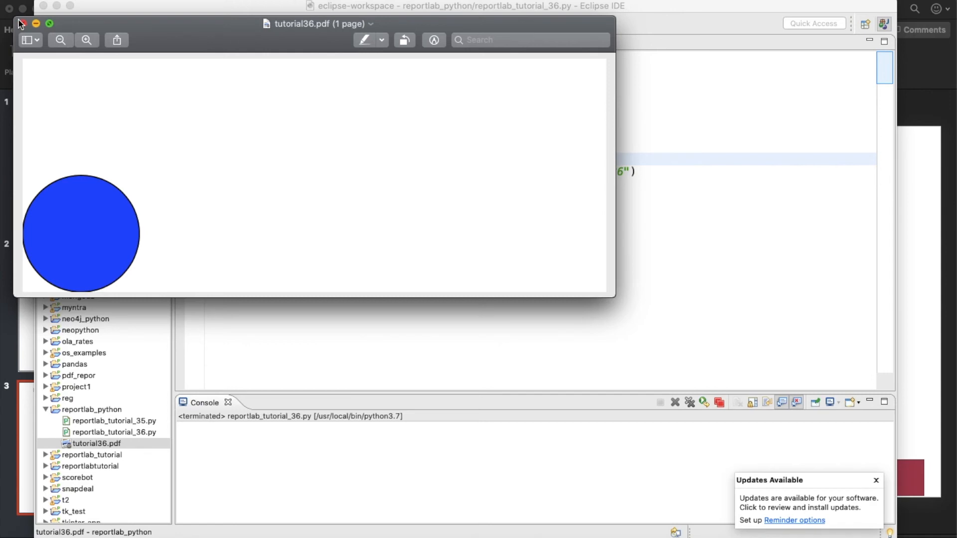
click(23, 23)
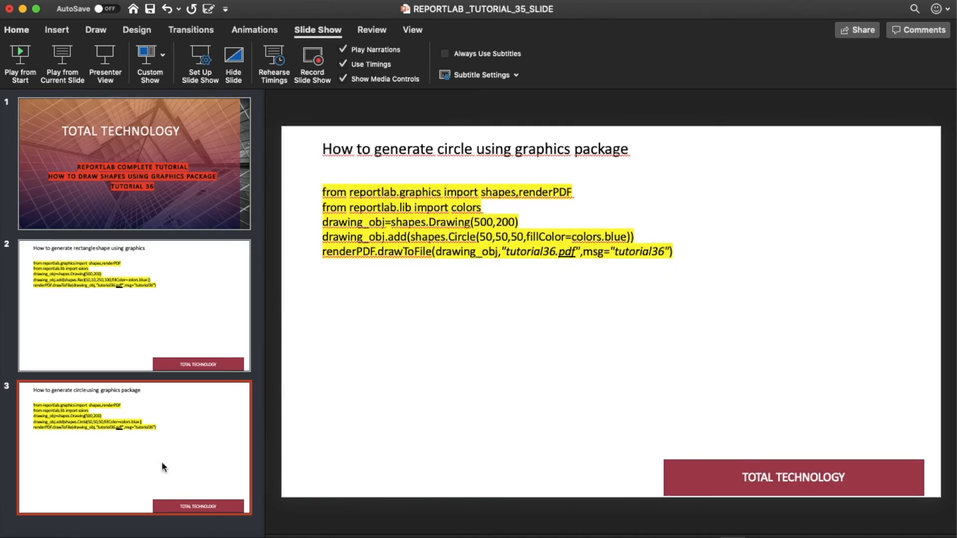
mouse_move(238, 407)
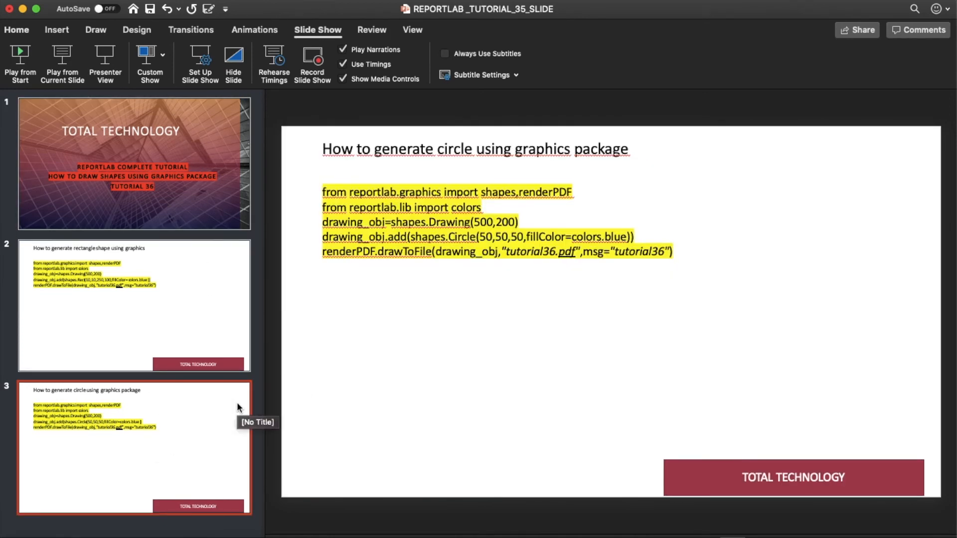
mouse_move(378, 237)
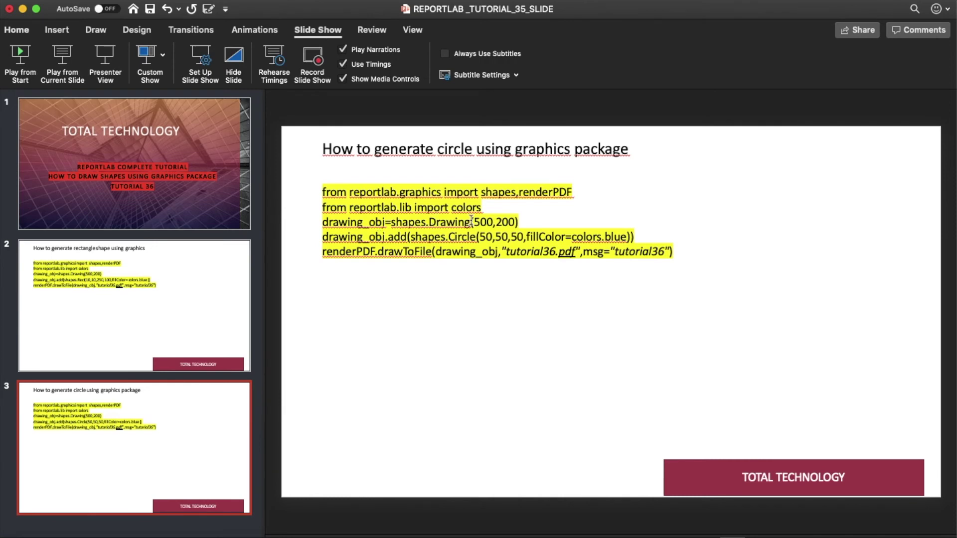
mouse_move(531, 193)
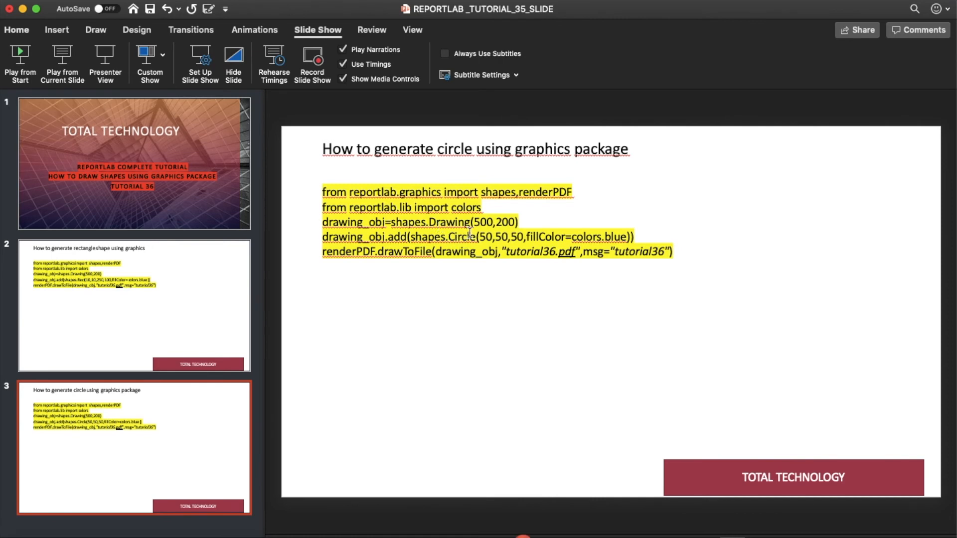
mouse_move(676, 261)
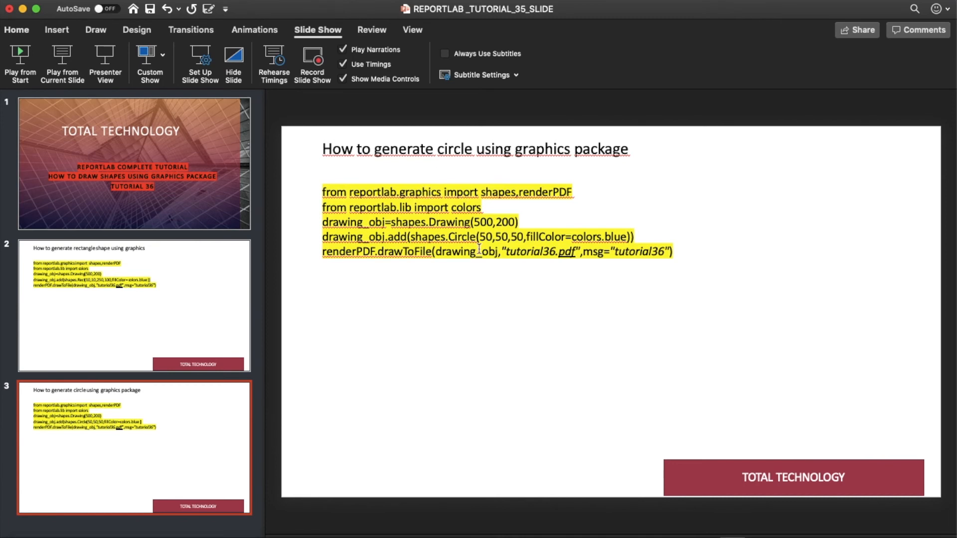
mouse_move(487, 192)
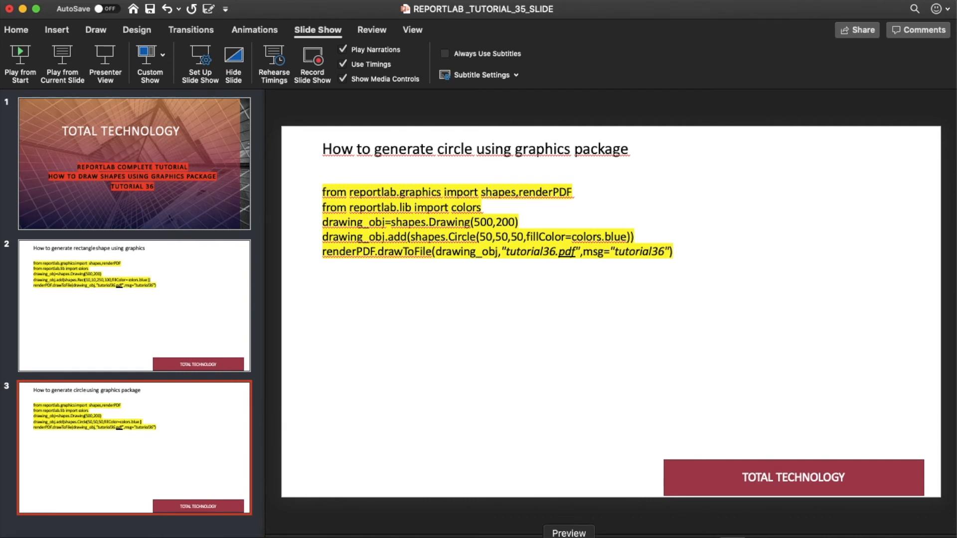
mouse_move(500, 462)
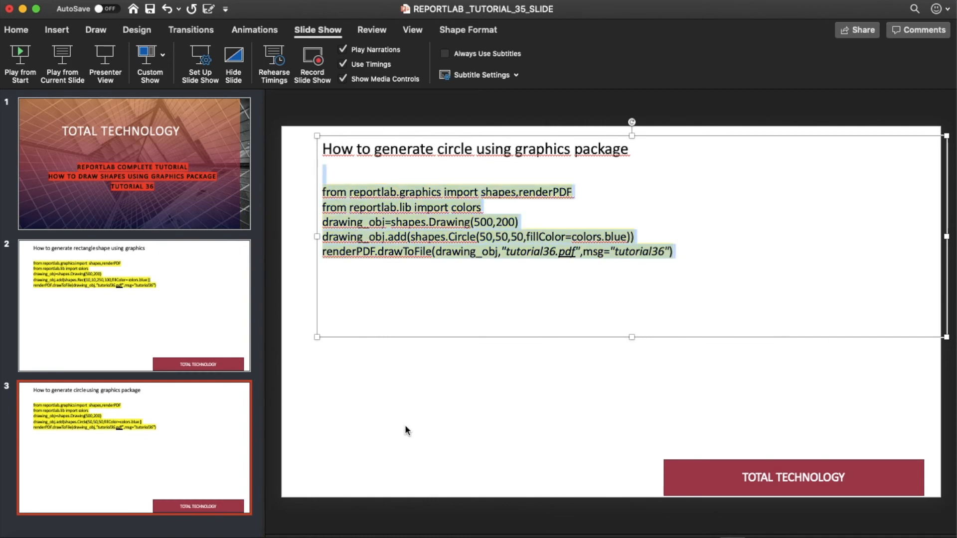
mouse_move(264, 521)
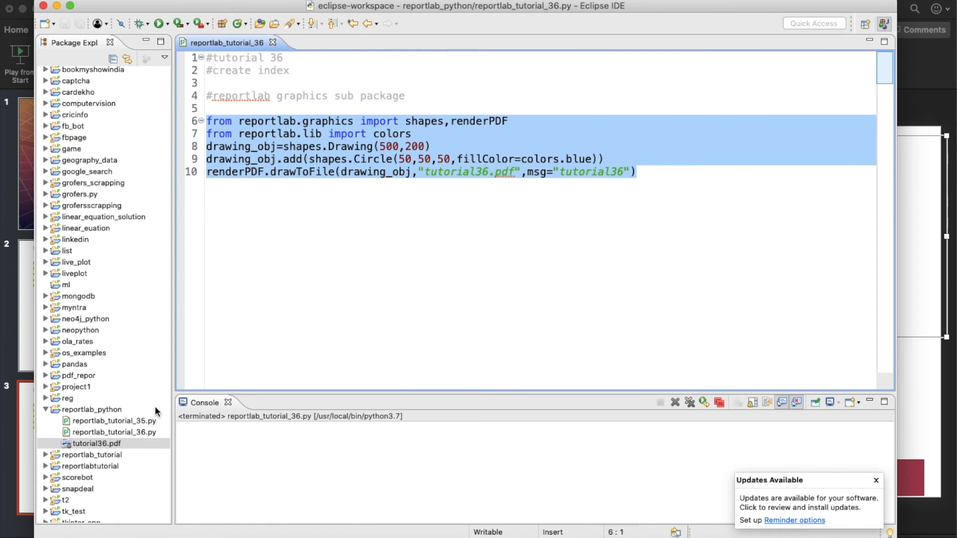
- Reopen tutorial36.pdf to view the blue circle, close it, and deselect the code
double_click(99, 443)
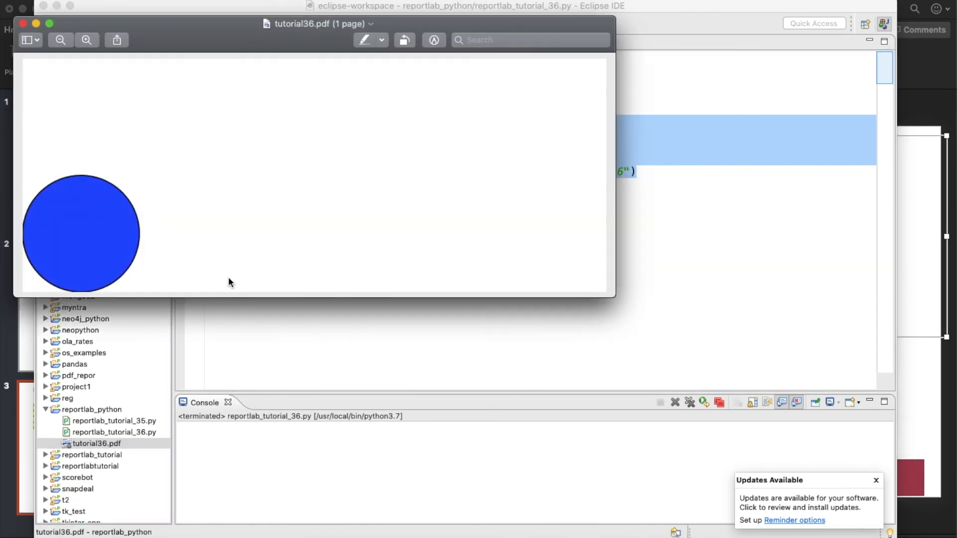
mouse_move(129, 203)
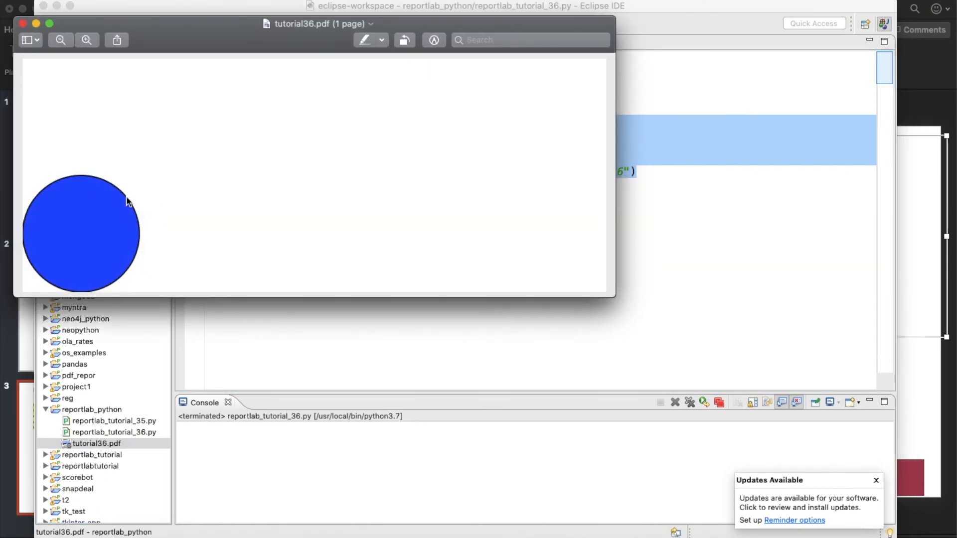
mouse_move(394, 205)
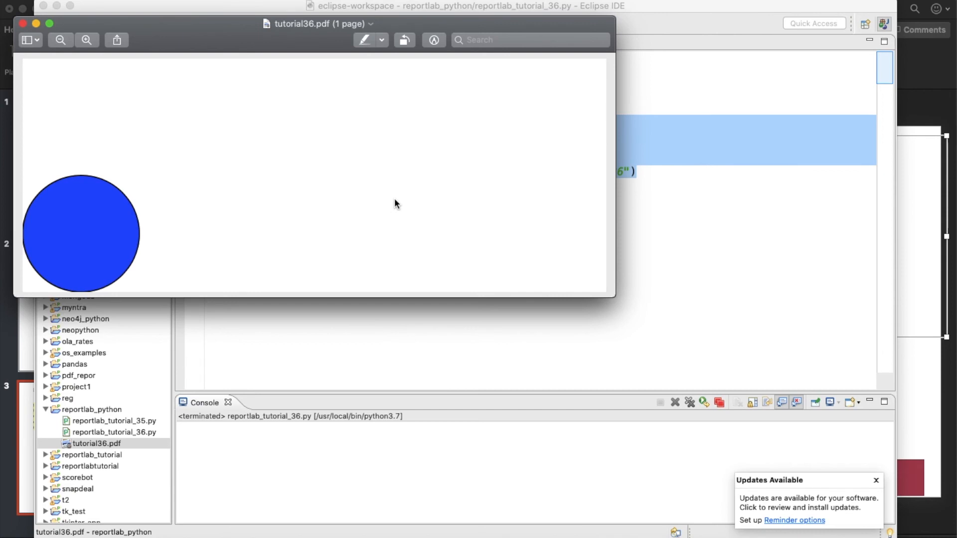
click(23, 23)
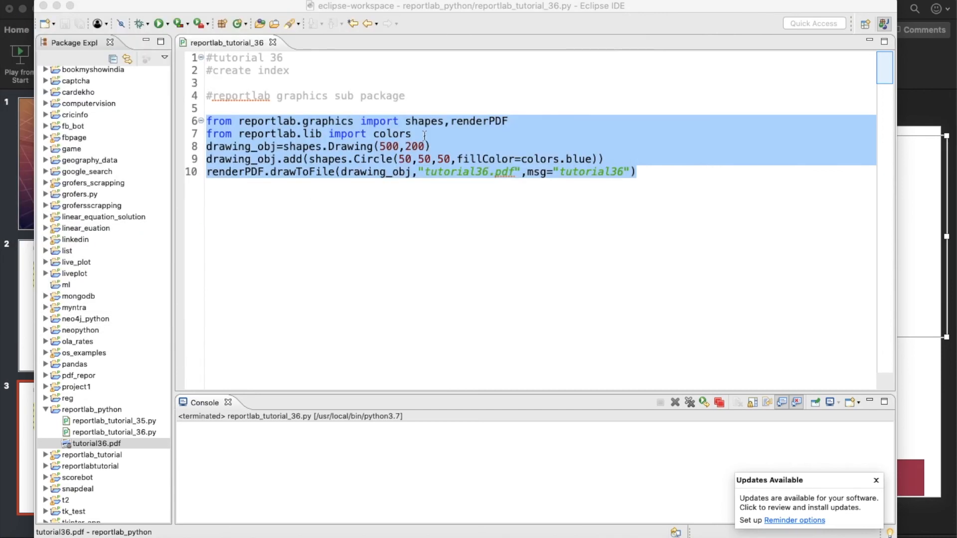
click(440, 121)
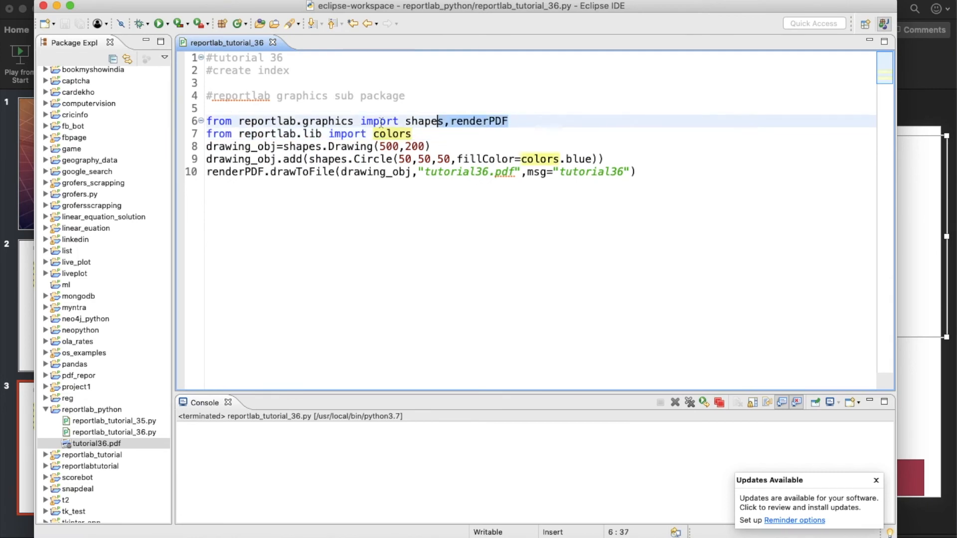